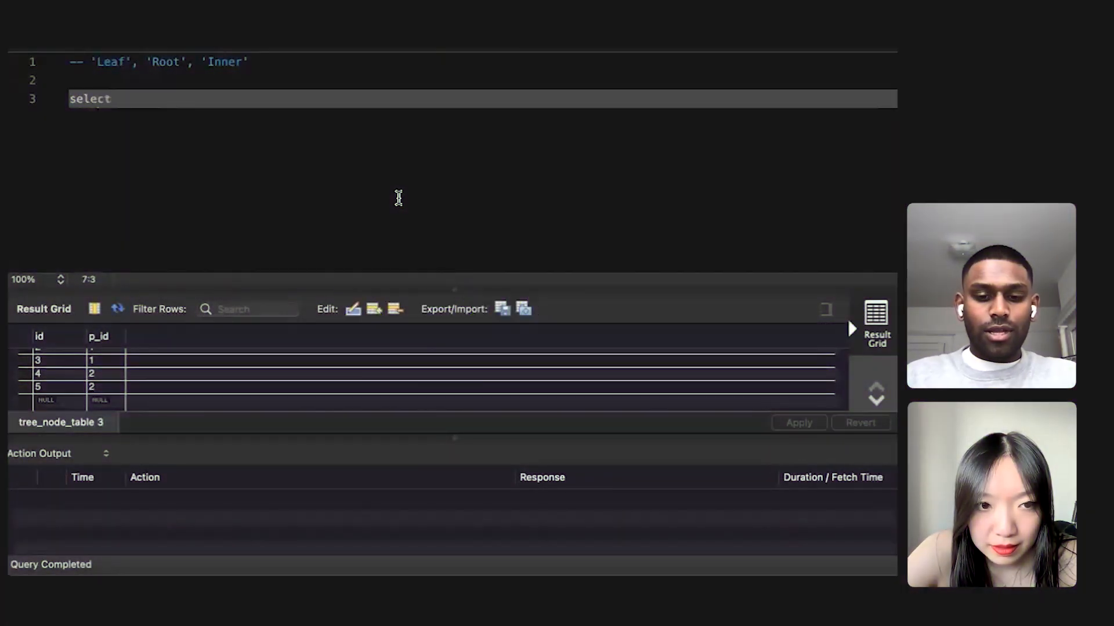
Run 'select * from tree_node_table' to list its five id and p_id rows
{"action": "type", "text": "* t"}
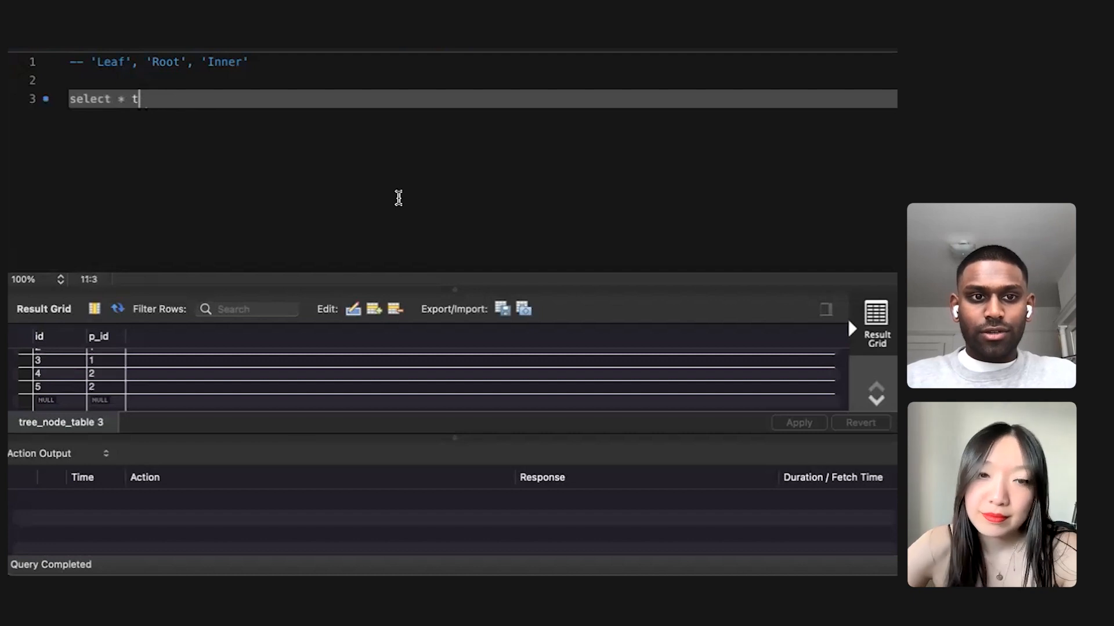
{"action": "type", "text": "ree_node_table"}
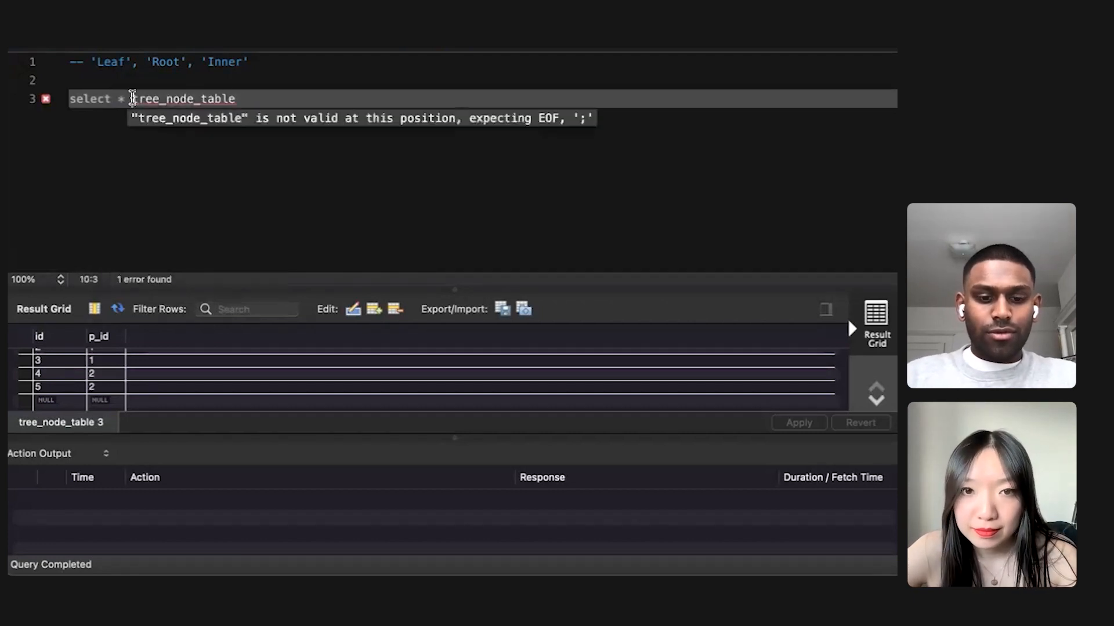
{"action": "type", "text": "from"}
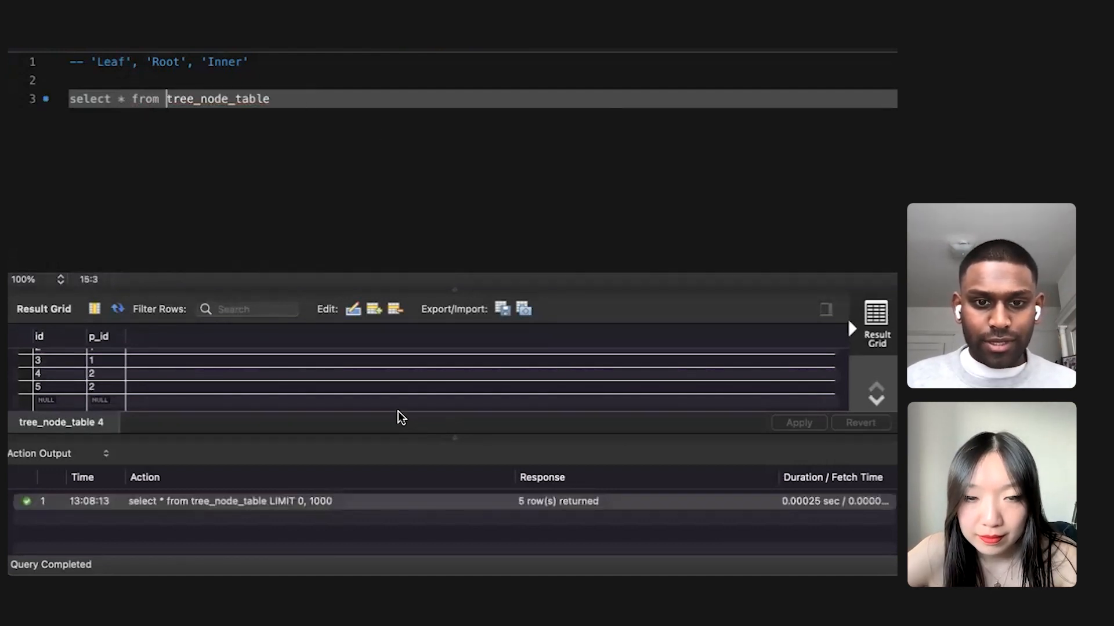
{"action": "scroll", "scroll_direction": "up", "scroll_amount": 3}
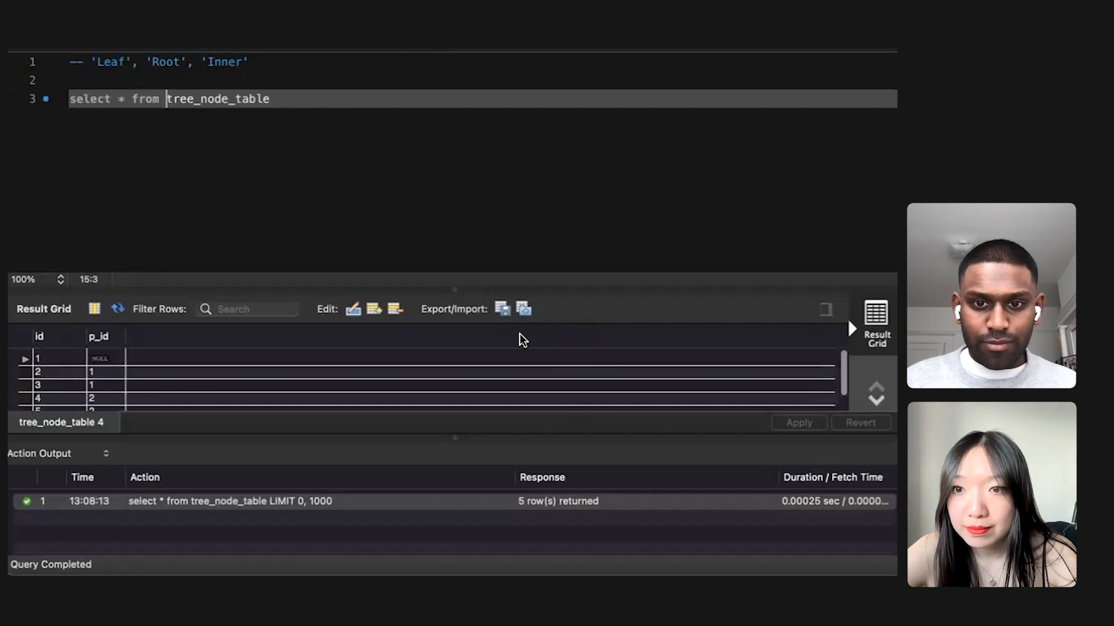
Enlarge the result grid so all five tree_node_table rows are visible
{"action": "left_click_drag", "start_coordinate": [455, 288], "coordinate": [447, 170]}
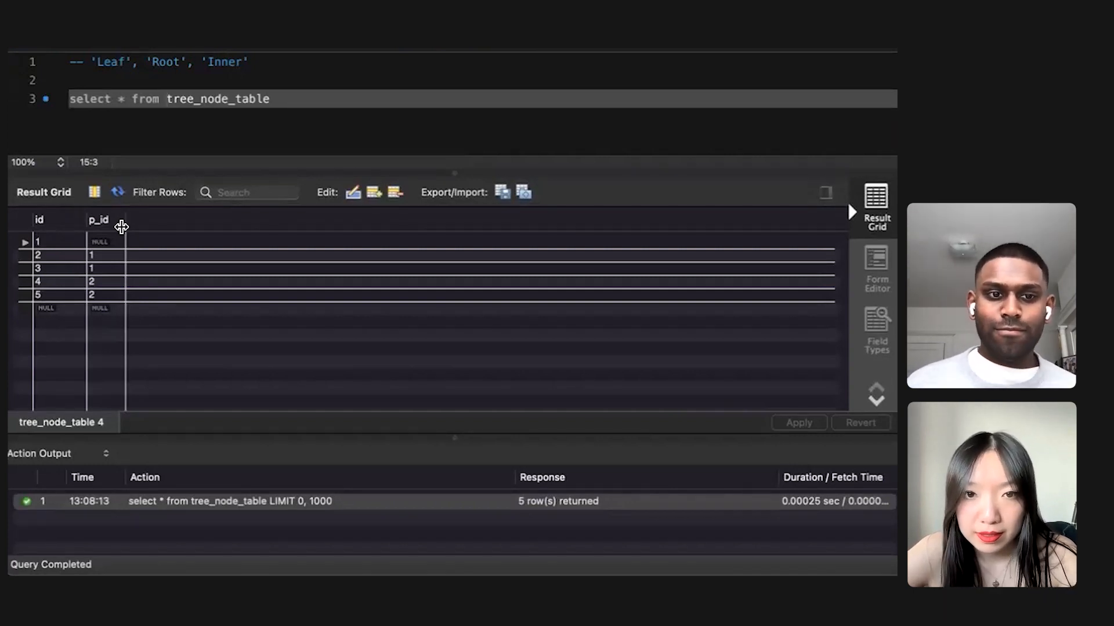
{"action": "mouse_move", "coordinate": [371, 170]}
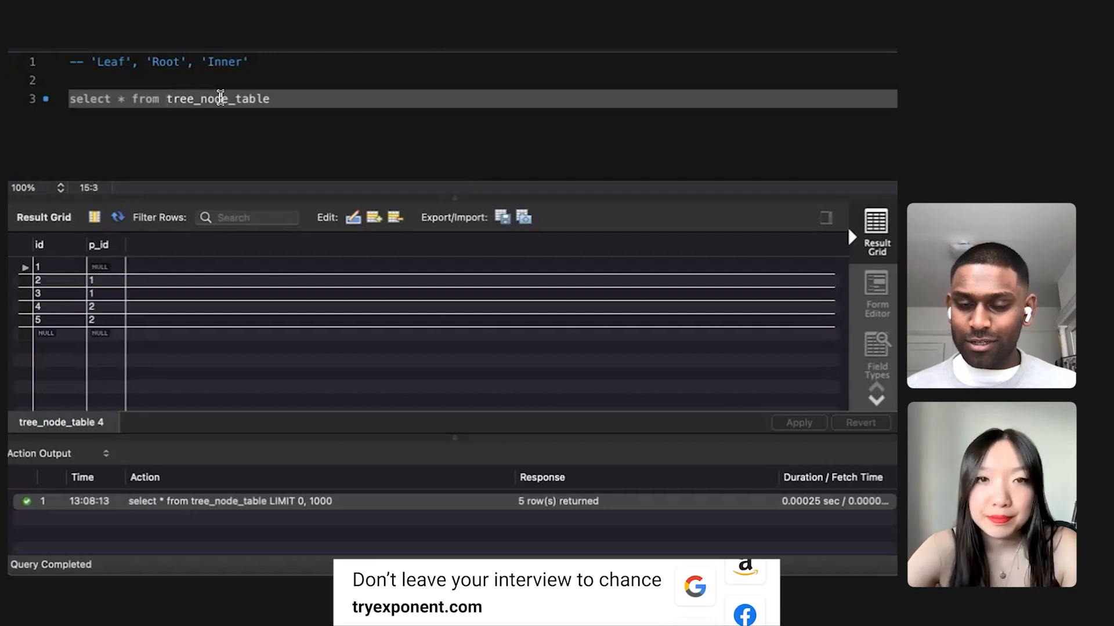
{"action": "mouse_move", "coordinate": [366, 197]}
{"action": "type", "text": "-- use a case s"}
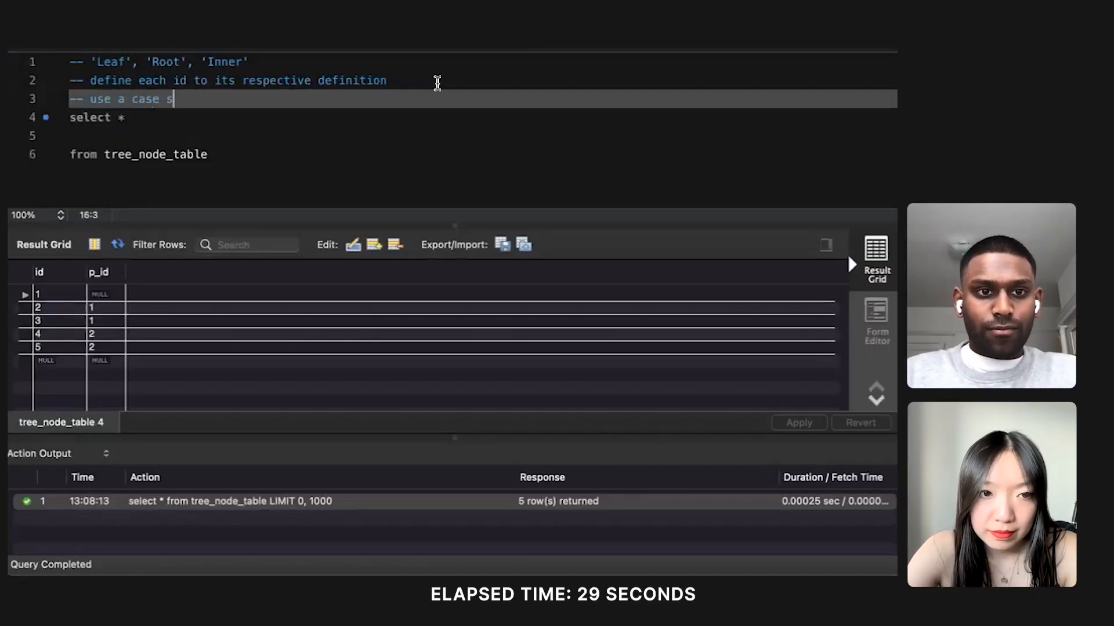
Replace * with 'id, (case when p_id is null then 'Root''
{"action": "type", "text": "tatement"}
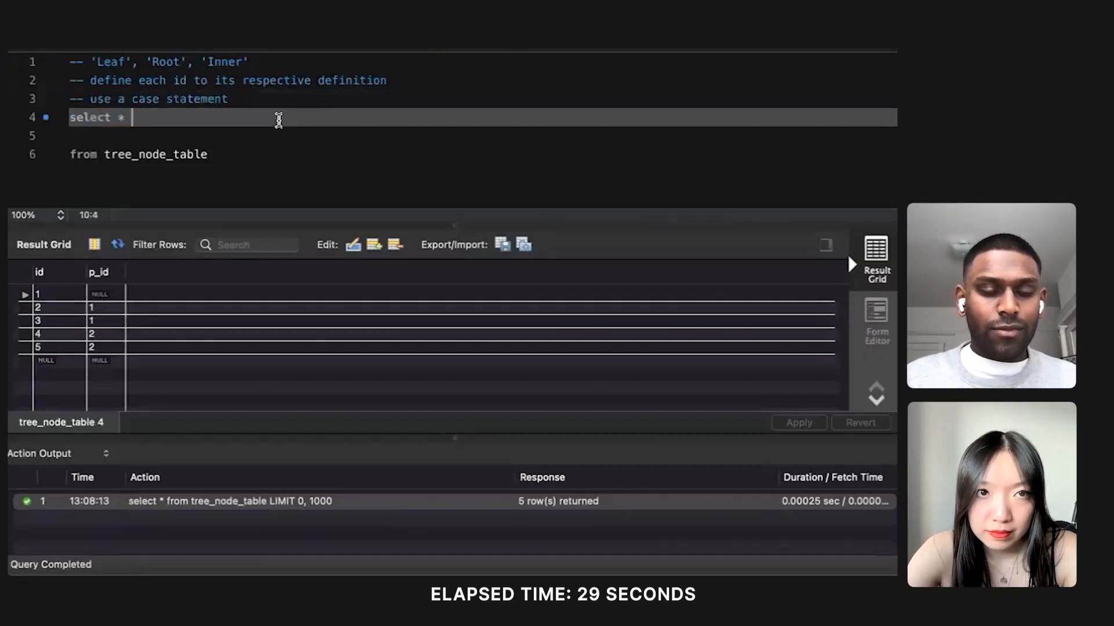
{"action": "left_click", "coordinate": [227, 135]}
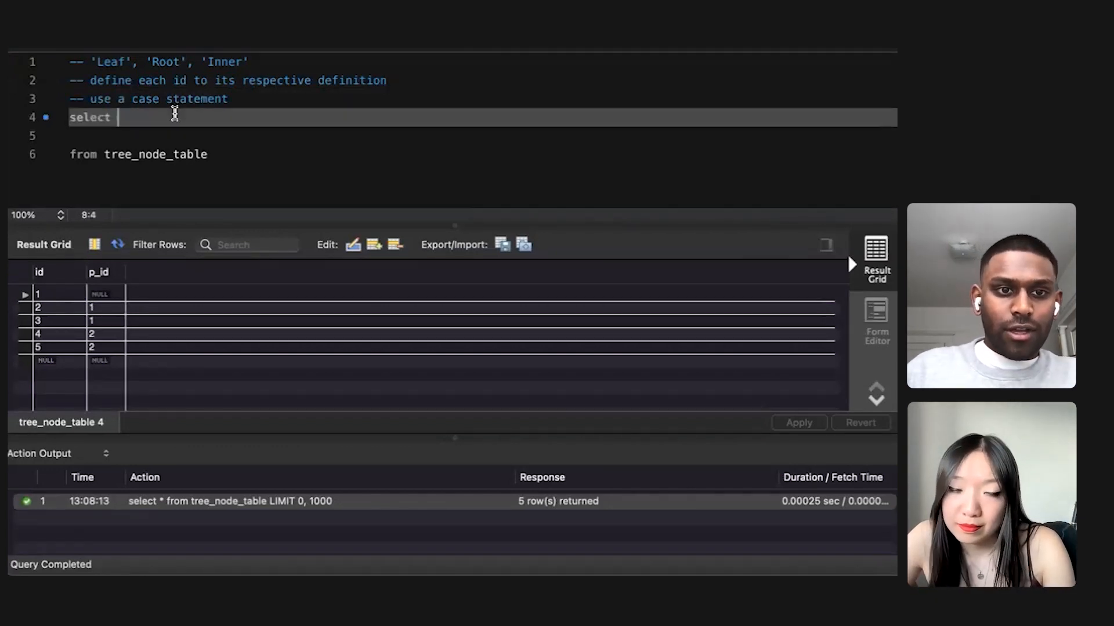
{"action": "type", "text": "id,"}
{"action": "left_click", "coordinate": [484, 136]}
{"action": "type", "text": "("}
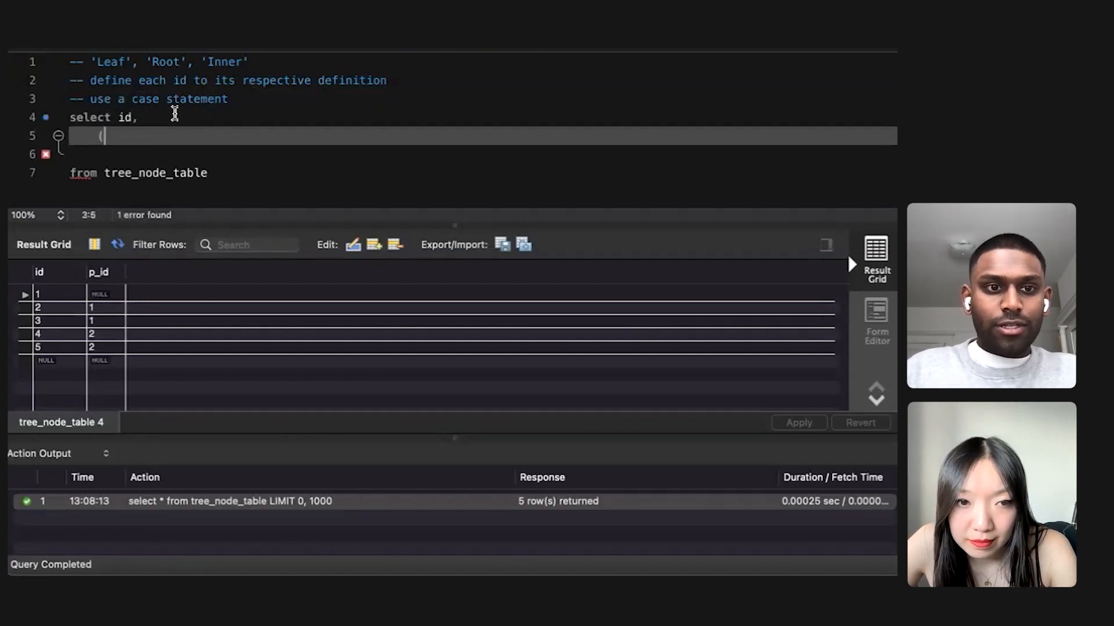
{"action": "type", "text": "case"}
{"action": "left_click", "coordinate": [484, 154]}
{"action": "type", "text": "when"}
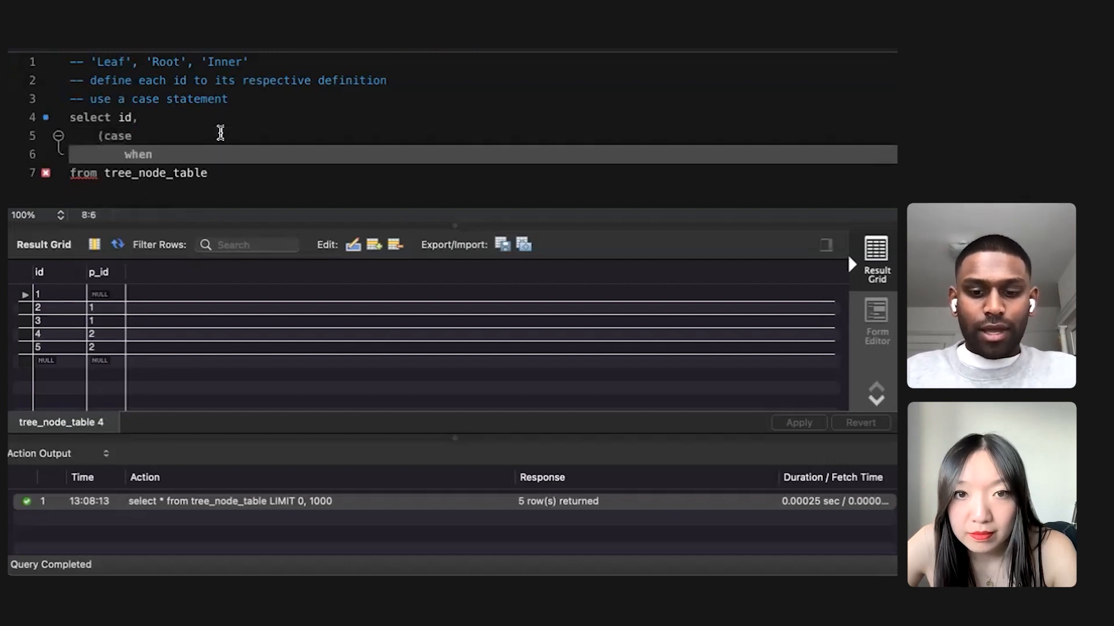
{"action": "type", "text": "p_id"}
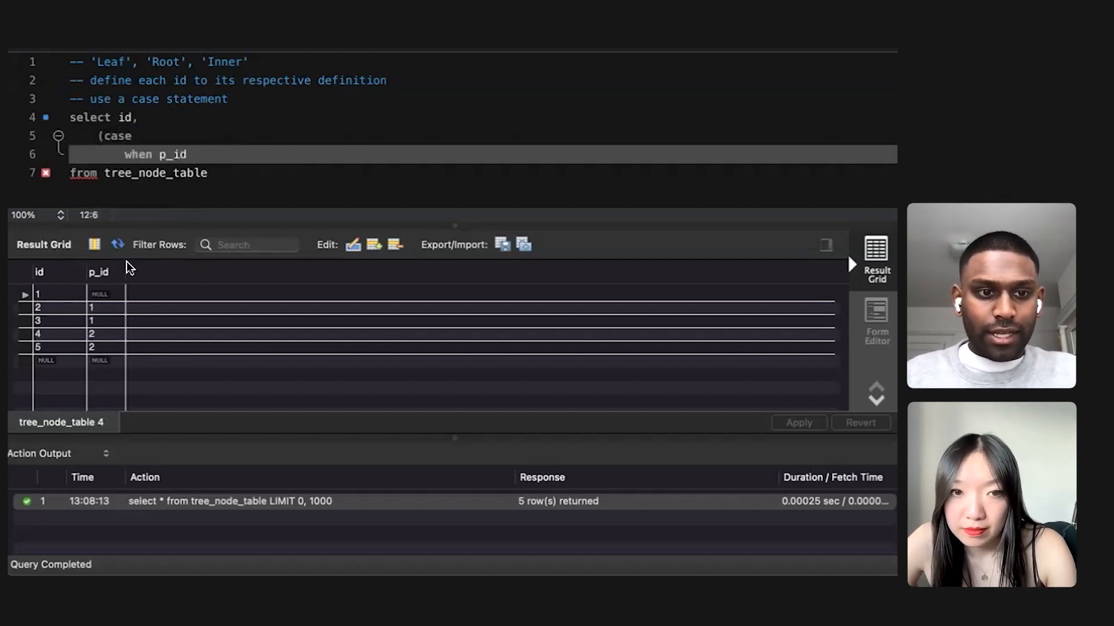
{"action": "type", "text": "is null"}
{"action": "type", "text": "then 'Root"}
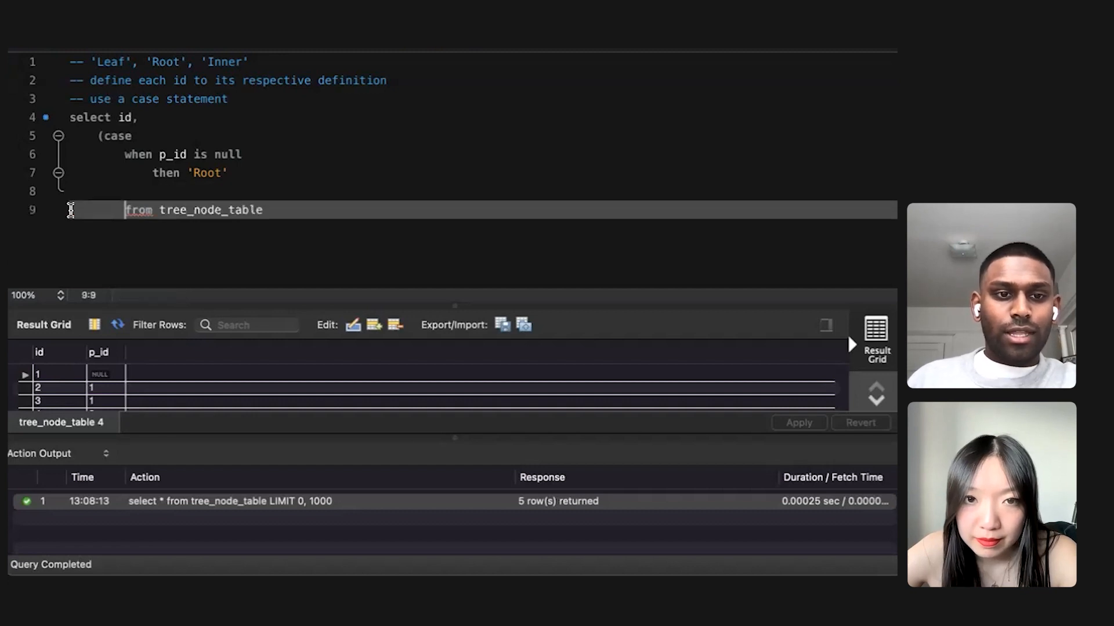
Begin the next branch: 'when p_id in (select id from tree_node_table)'
{"action": "type", "text": "when"}
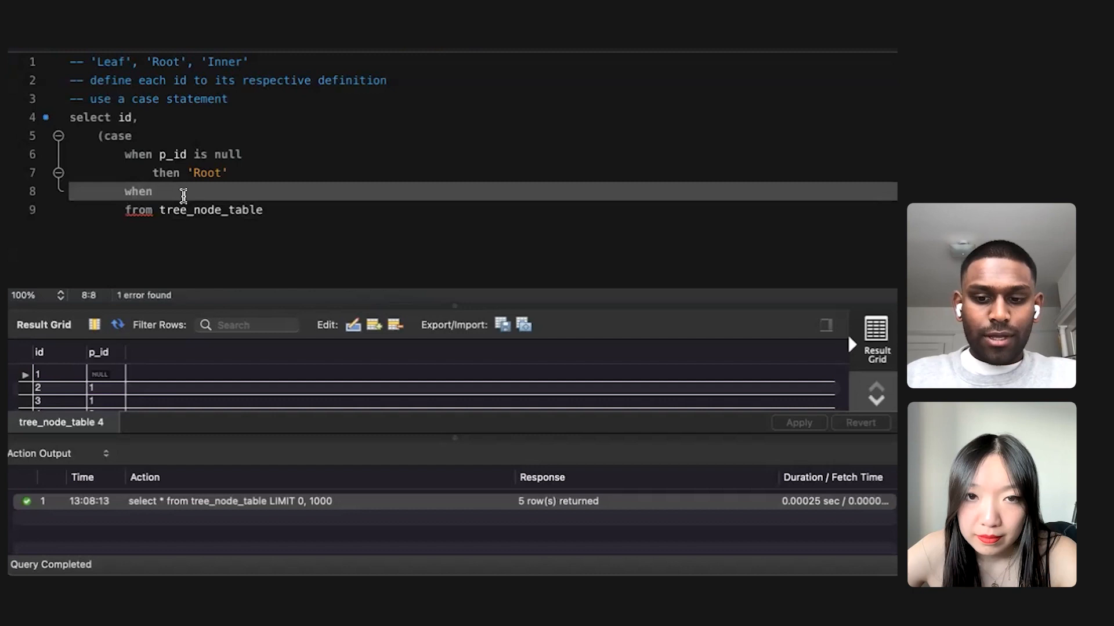
{"action": "type", "text": "p"}
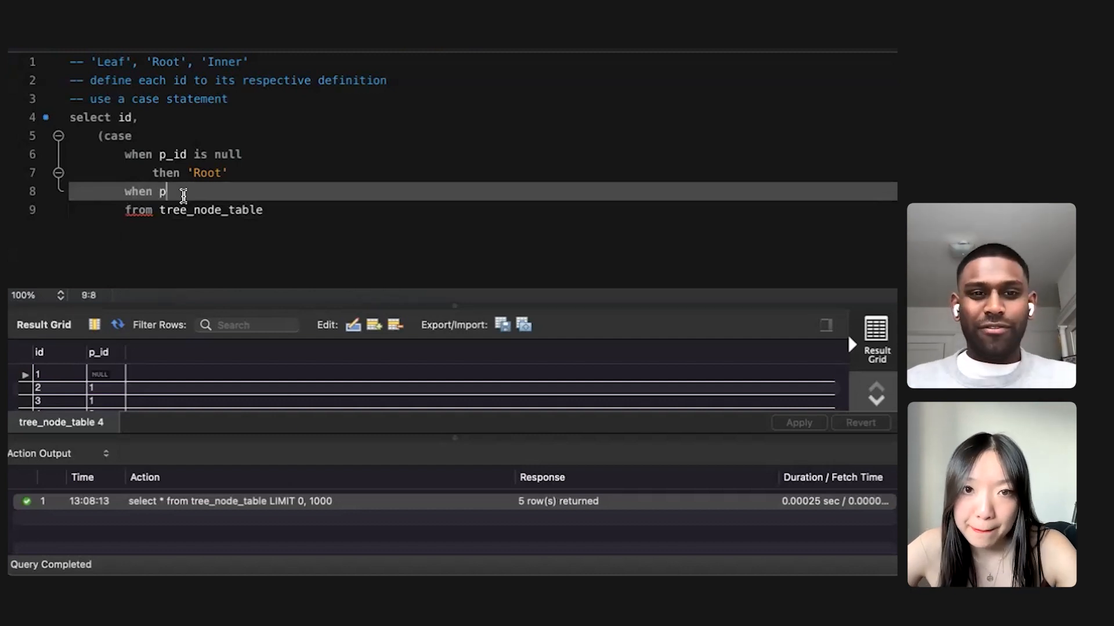
{"action": "type", "text": "_id"}
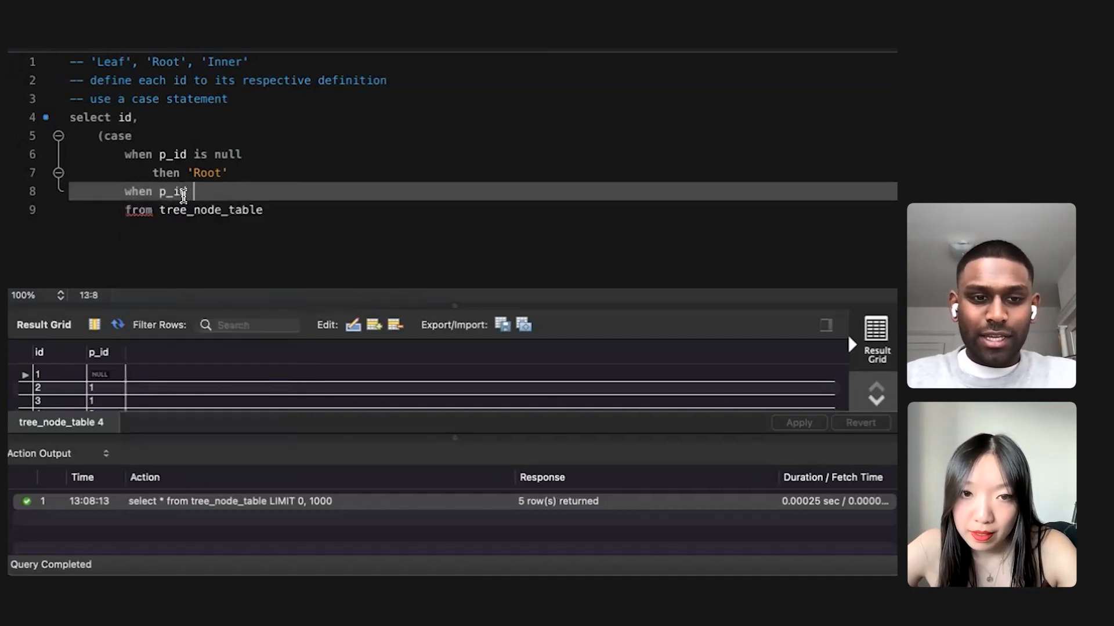
{"action": "type", "text": "is(selec"}
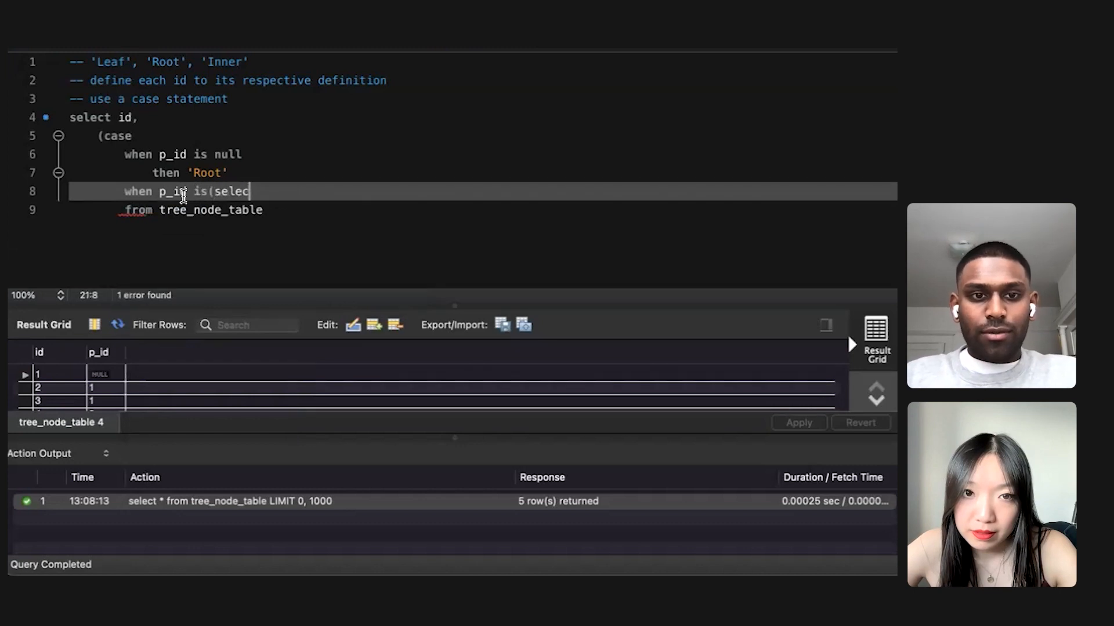
{"action": "type", "text": "t"}
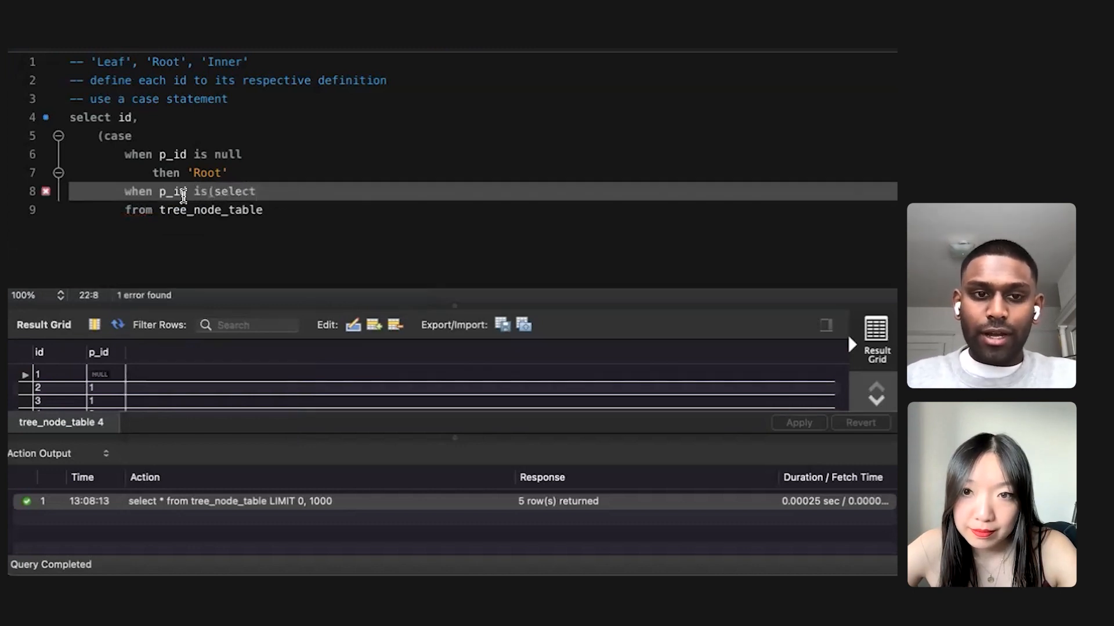
{"action": "type", "text": "id"}
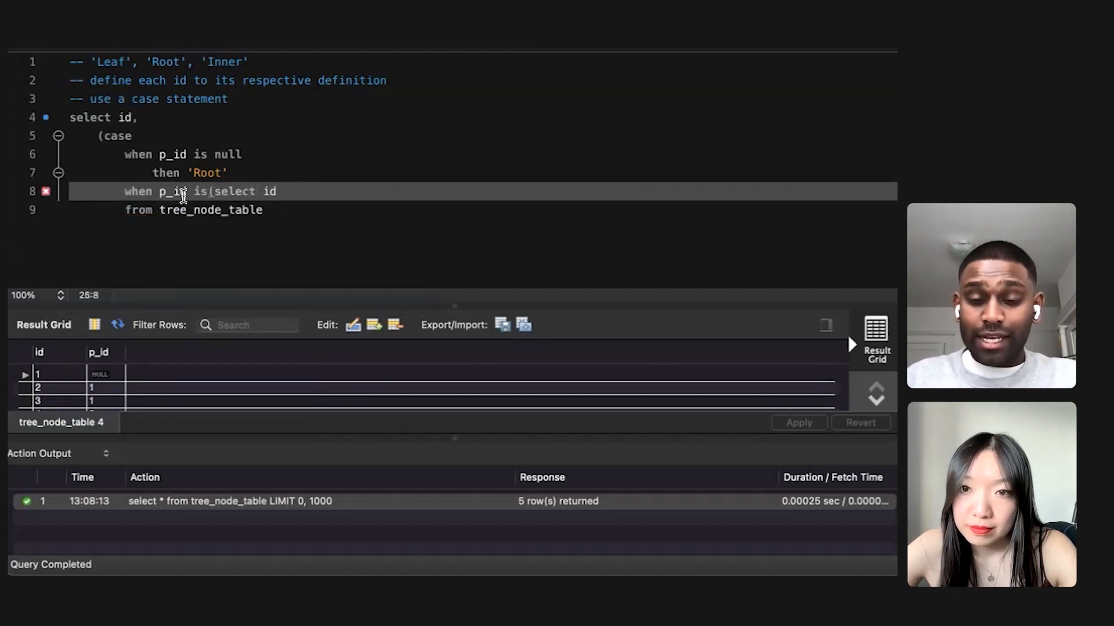
{"action": "type", "text": "from"}
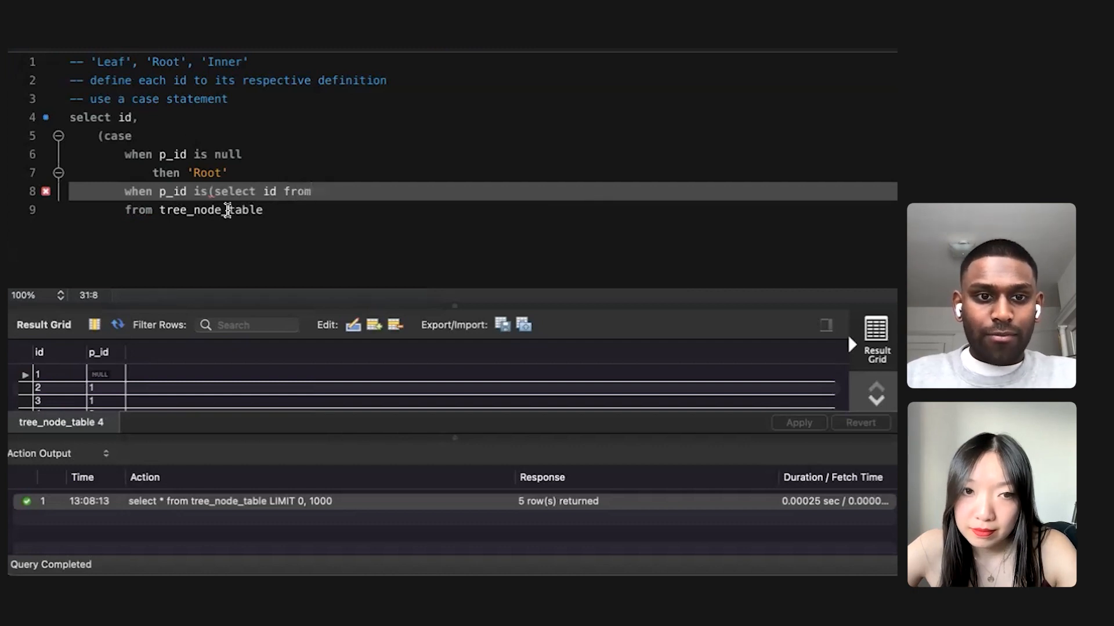
{"action": "type", "text": "tree_node_table"}
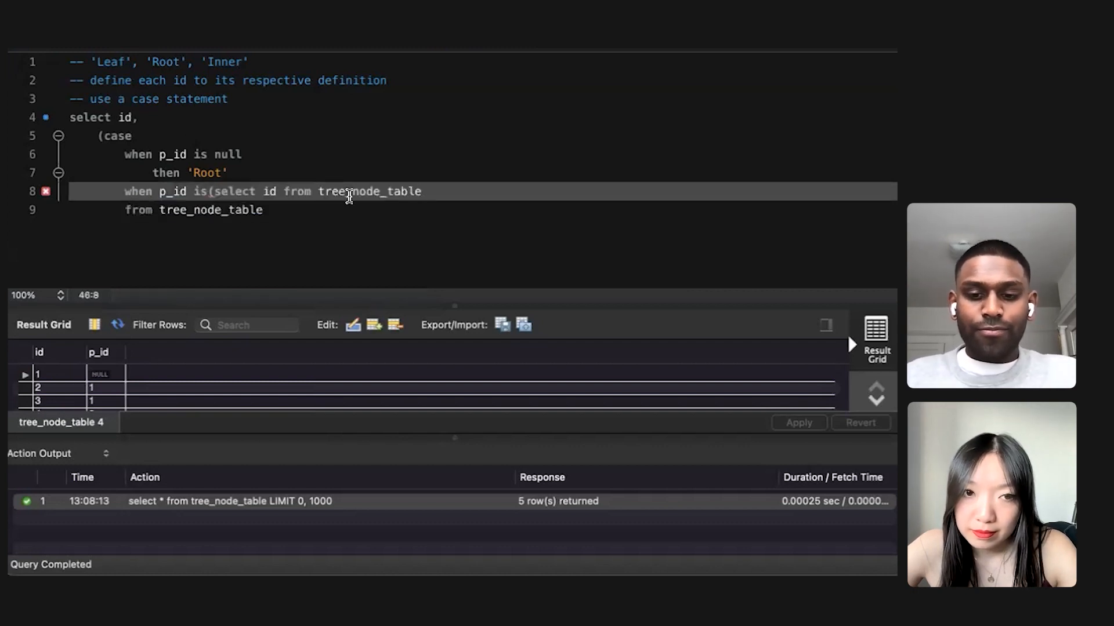
Add 'and id in (select p_id from tree_node_table) then 'Inner'', fixing 'is' to 'in'
{"action": "type", "text": ") and"}
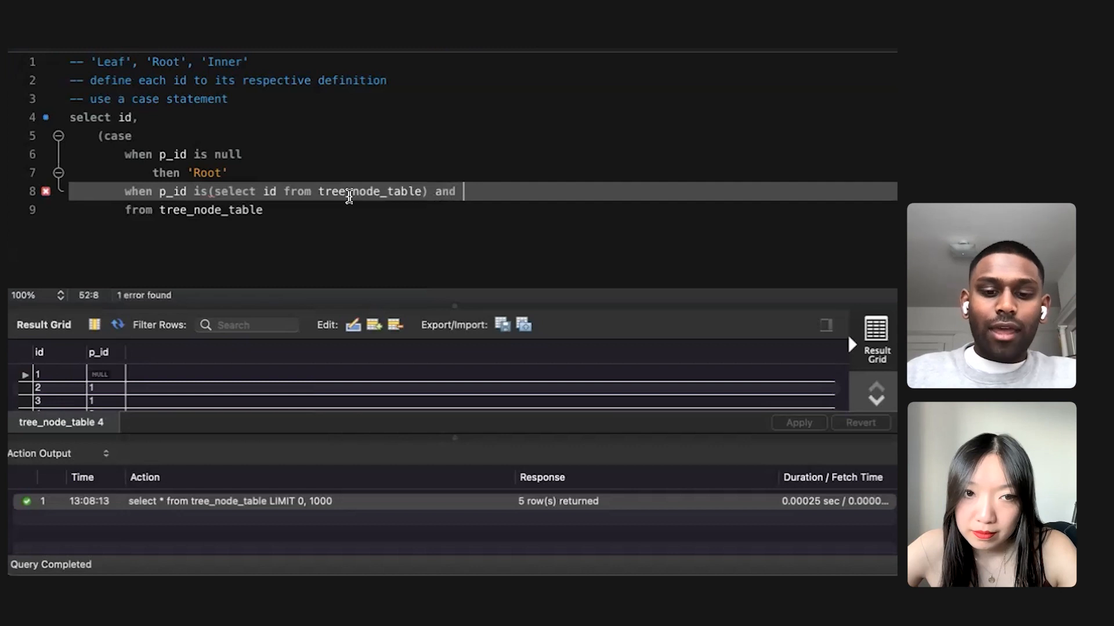
{"action": "type", "text": "id"}
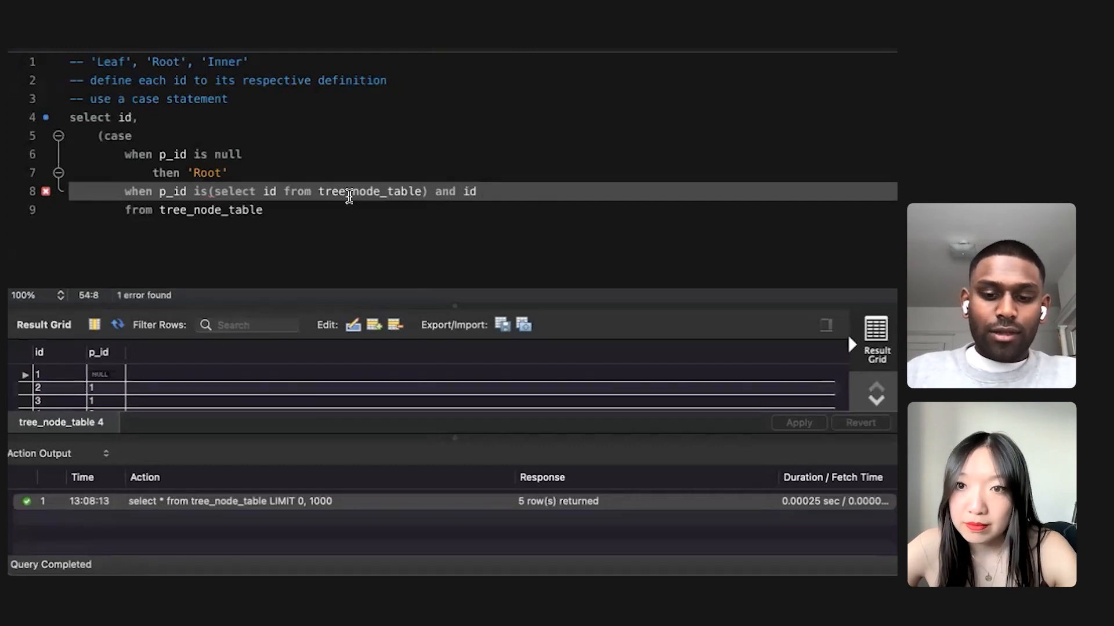
{"action": "type", "text": "in("}
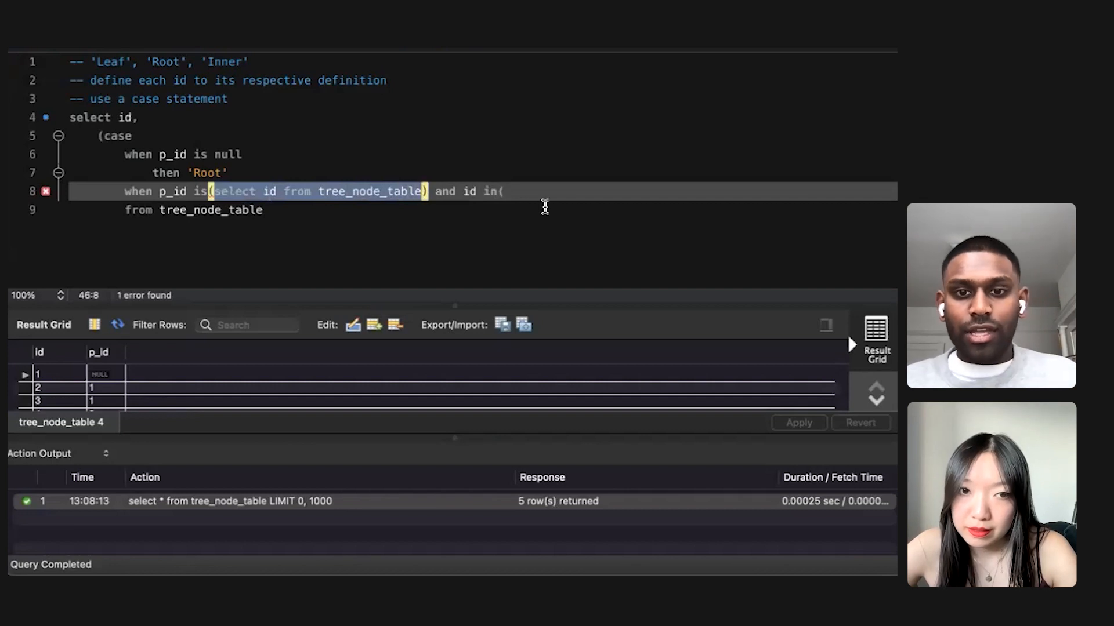
{"action": "type", "text": "select id from tree_node_table"}
{"action": "type", "text": "then 'Inn"}
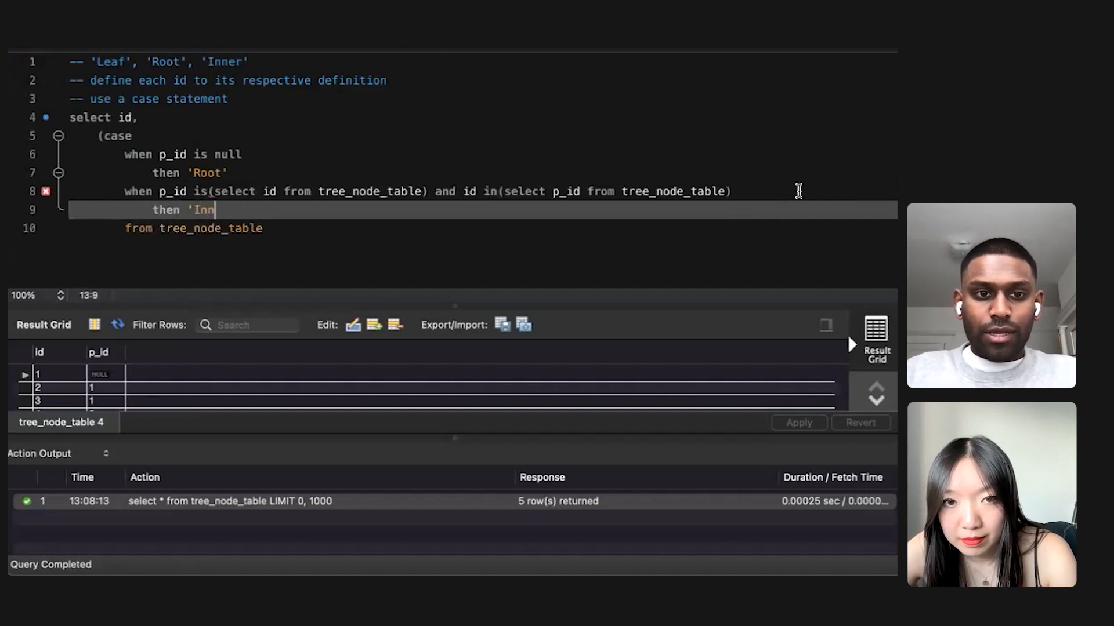
{"action": "type", "text": "er'"}
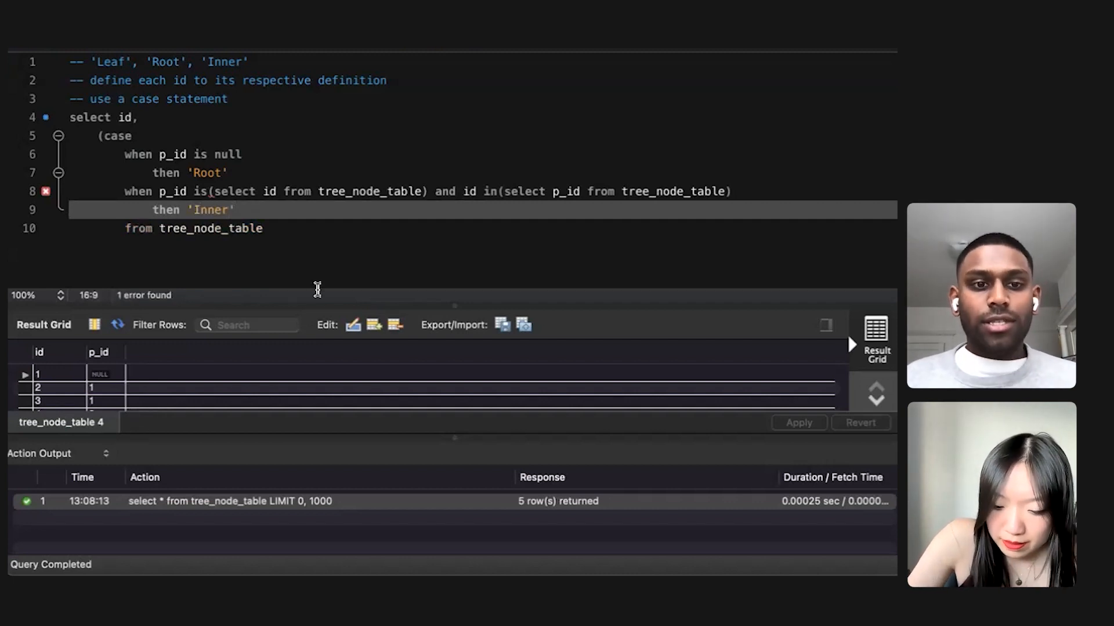
{"action": "left_click", "coordinate": [204, 191]}
{"action": "type", "text": "n"}
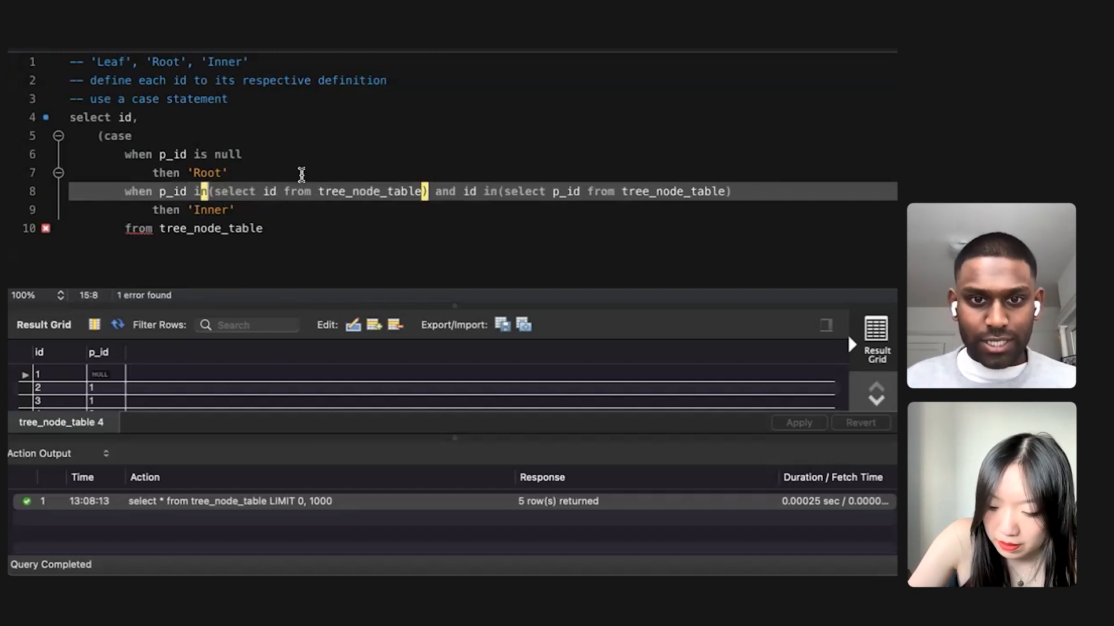
Add else 'Leaf' end as node_types, order by id, and run the query
{"action": "key", "text": "Return"}
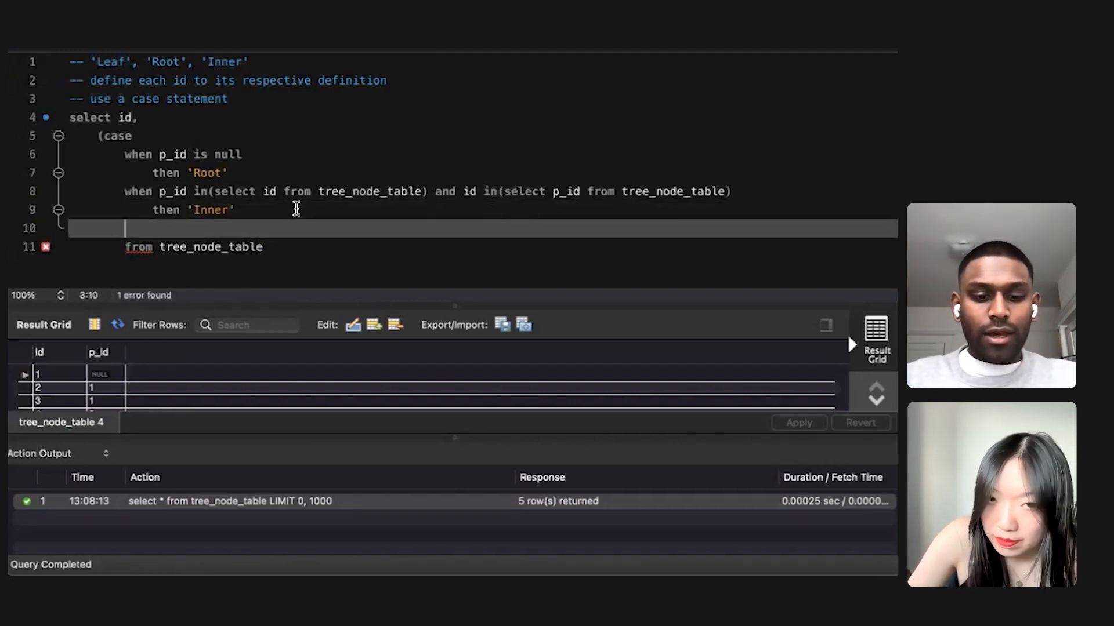
{"action": "type", "text": "else 'Leaf"}
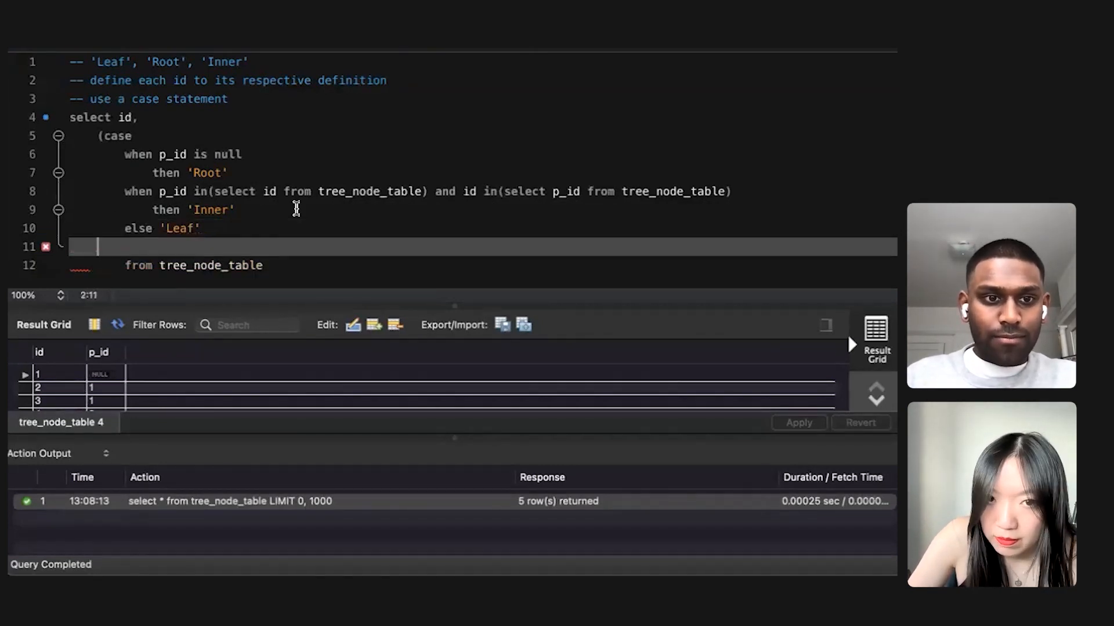
{"action": "type", "text": "end"}
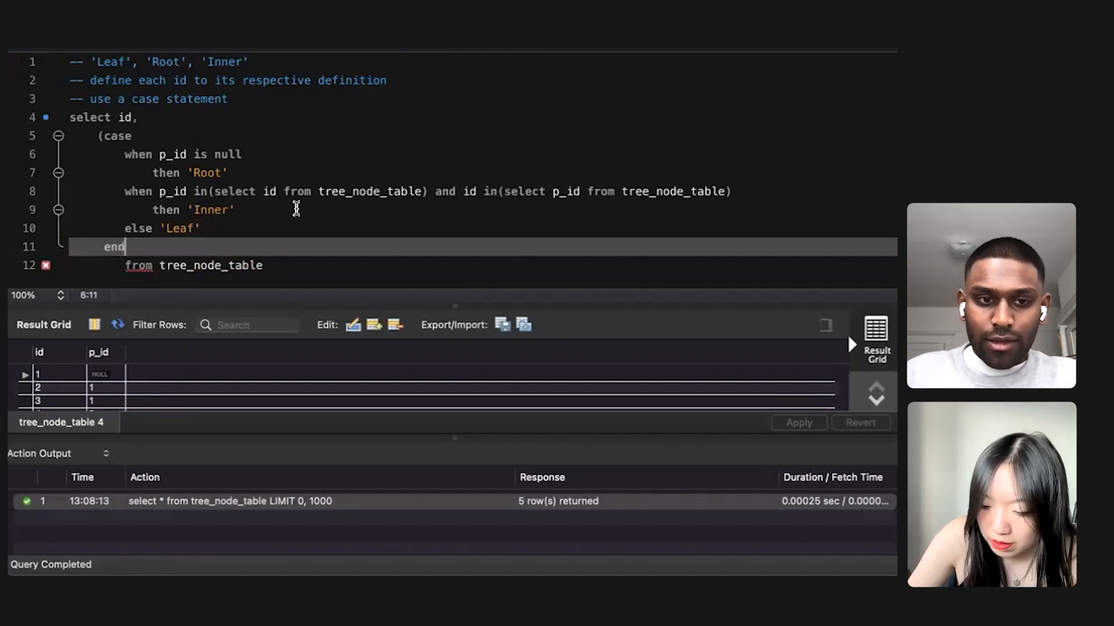
{"action": "type", "text": ") node"}
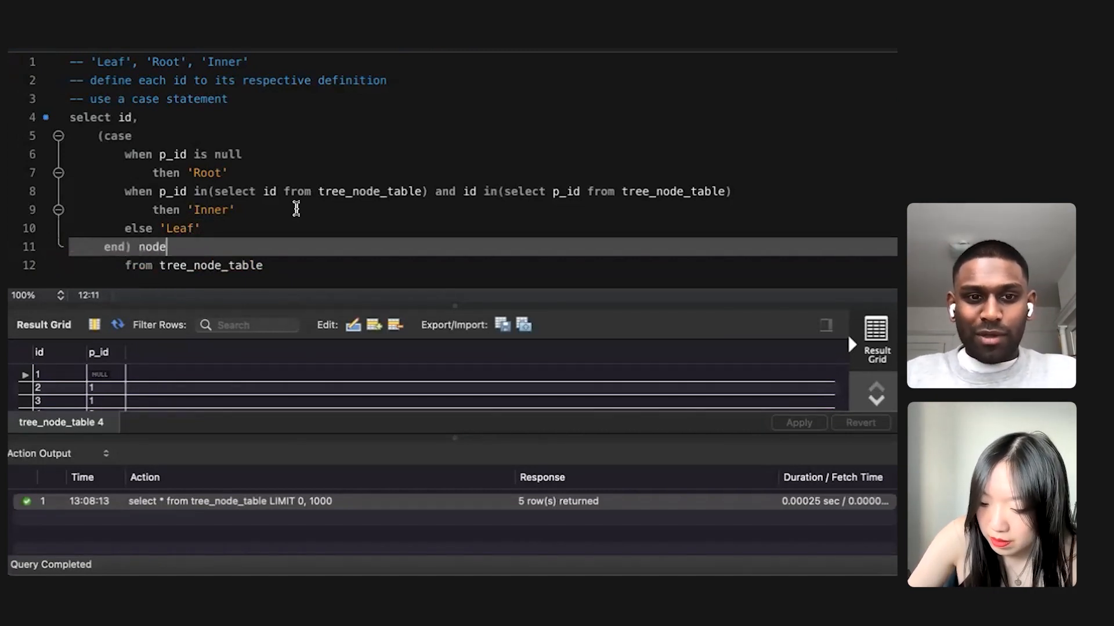
{"action": "type", "text": "_types"}
{"action": "type", "text": "order"}
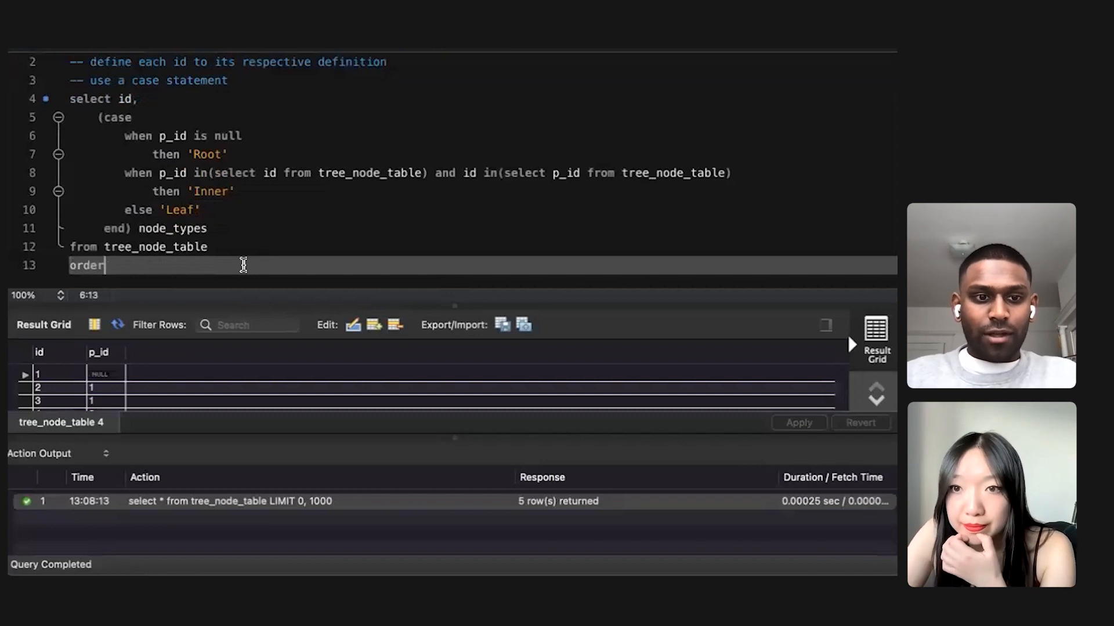
{"action": "type", "text": "by id"}
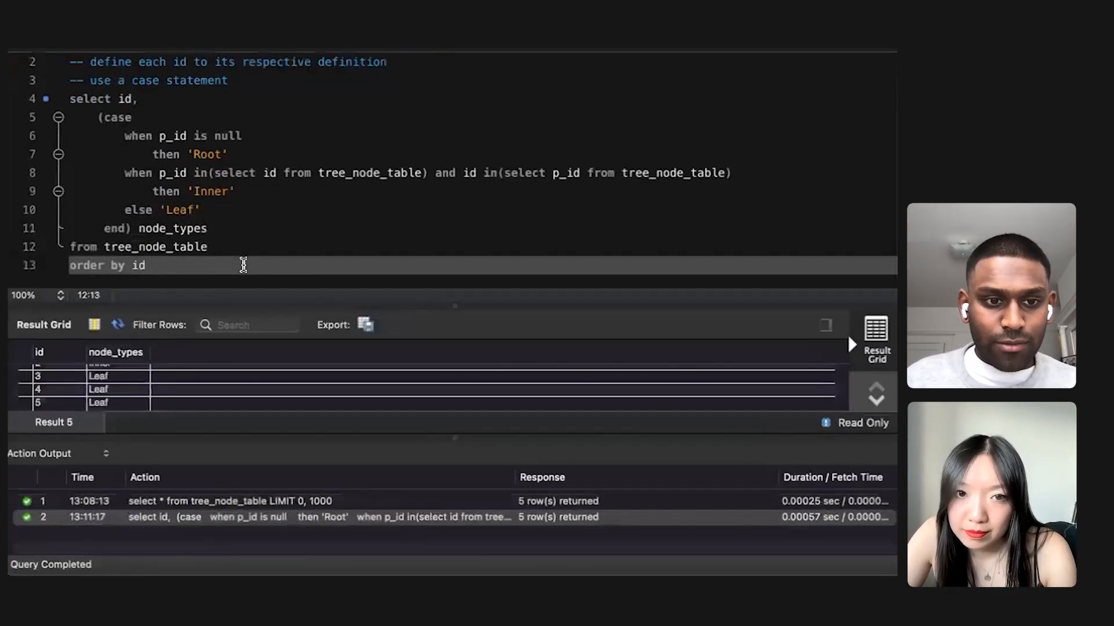
{"action": "mouse_move", "coordinate": [209, 374]}
{"action": "type", "text": "selec"}
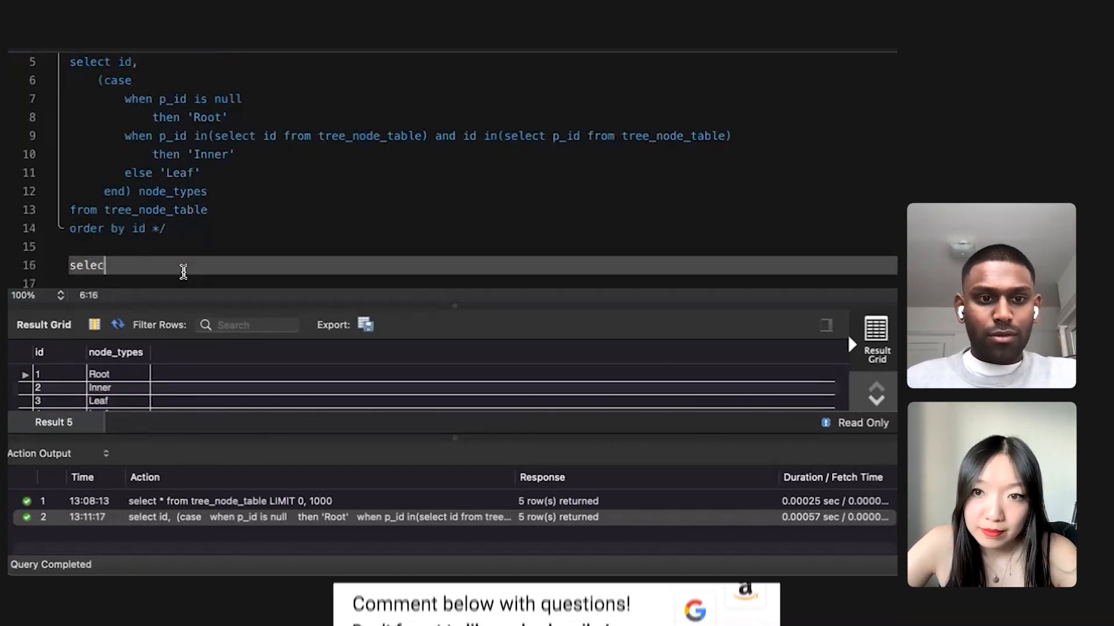
Write 'select * from employee' in the editor
{"action": "type", "text": "t"}
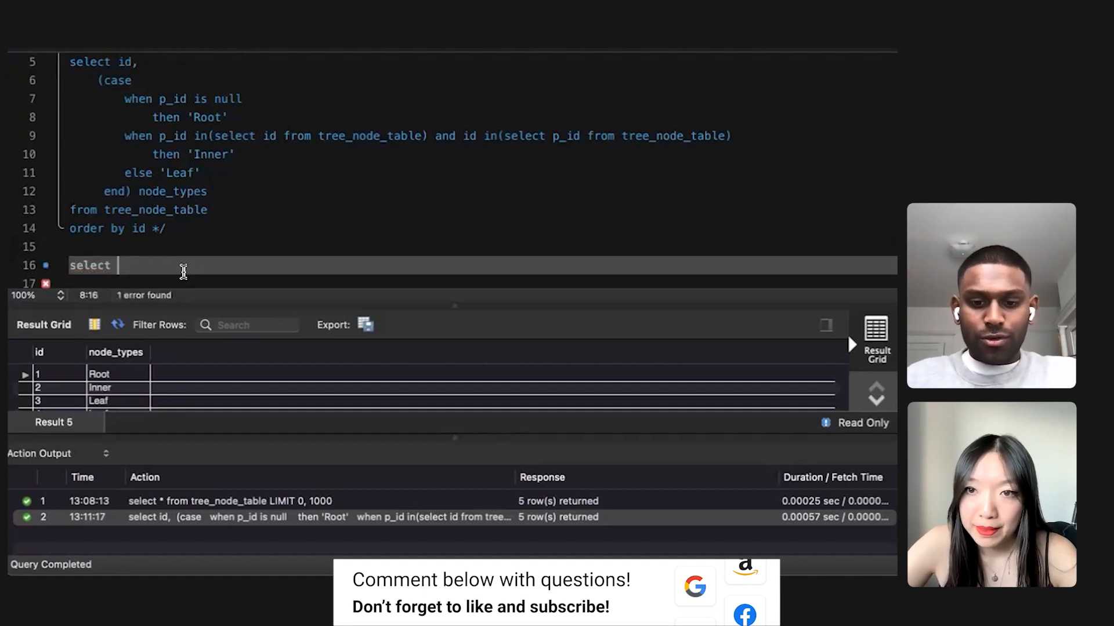
{"action": "type", "text": "* employee"}
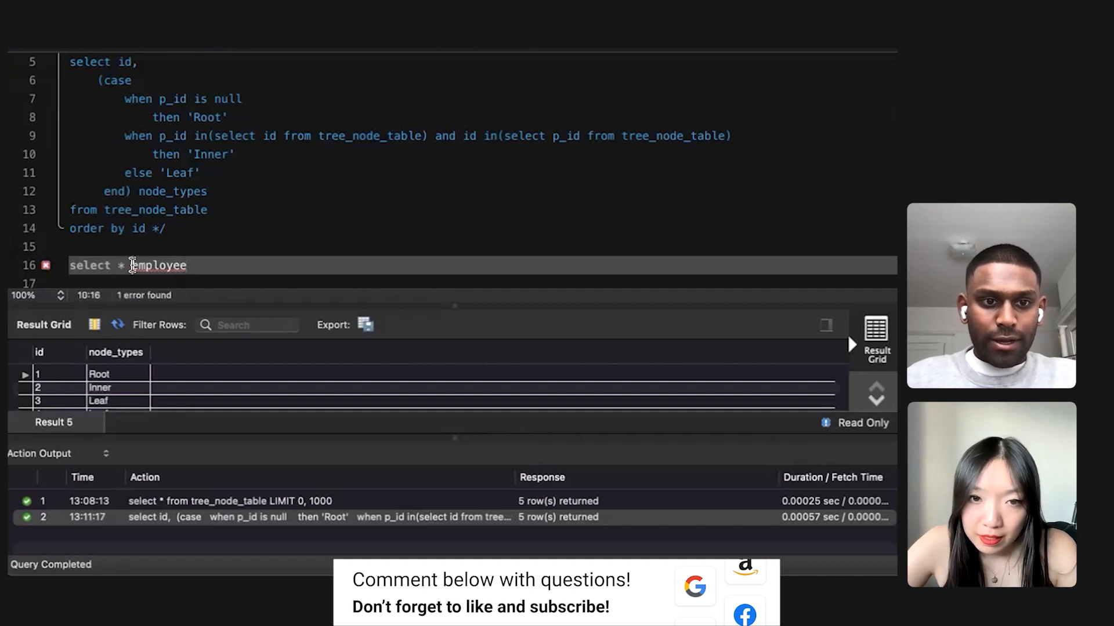
{"action": "type", "text": "from"}
{"action": "type", "text": "-- ti"}
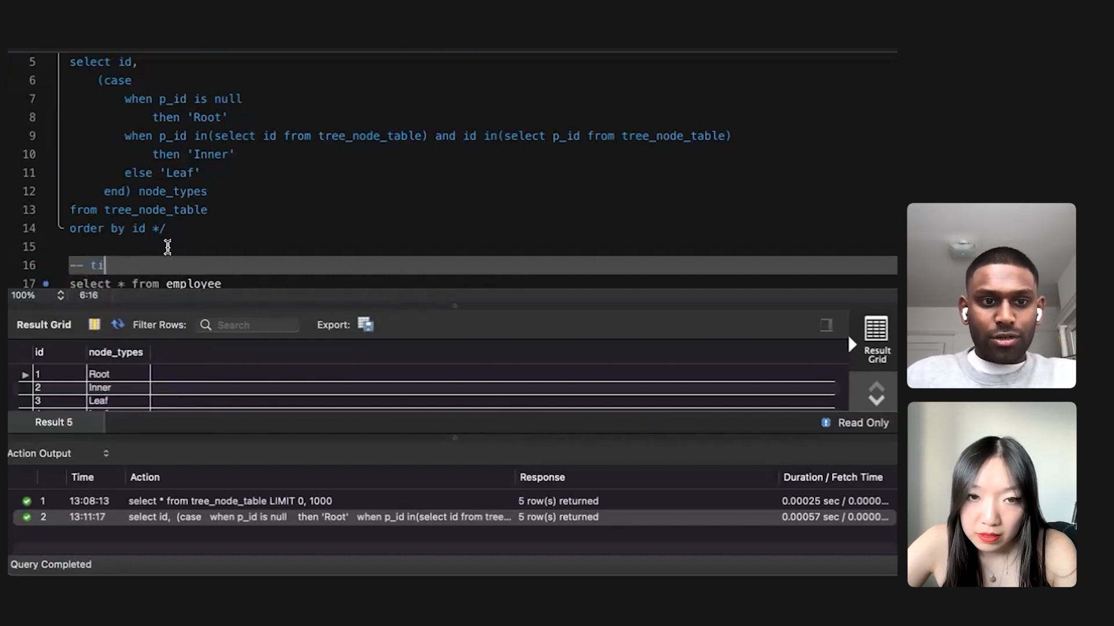
Add a comment planning output of contractor title with first and last names
{"action": "type", "text": "tle/position:"}
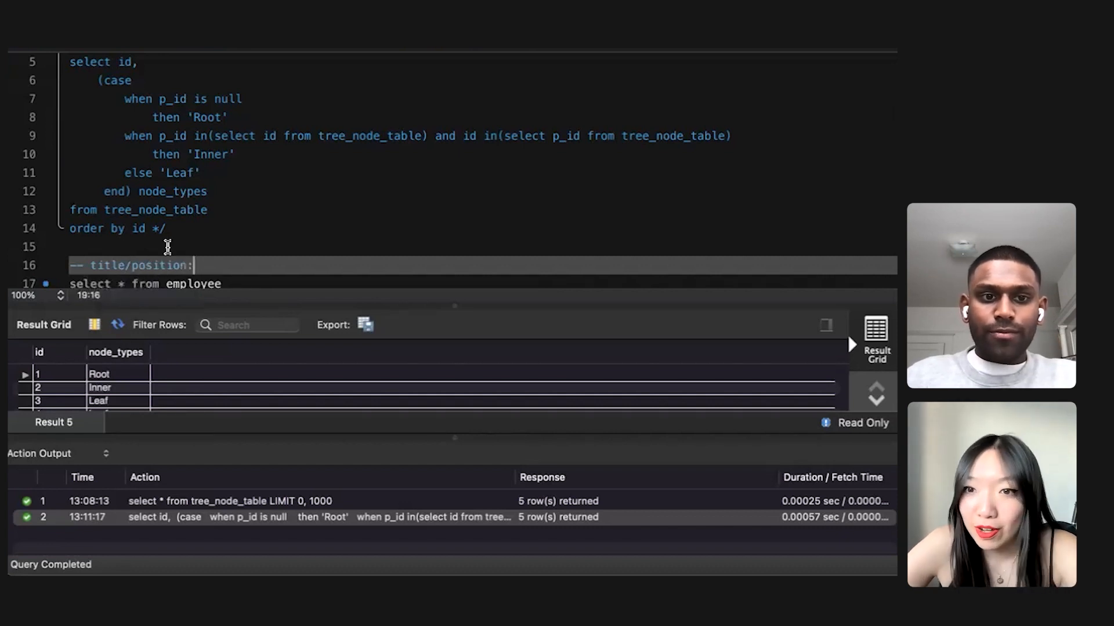
{"action": "type", "text": "contractor"}
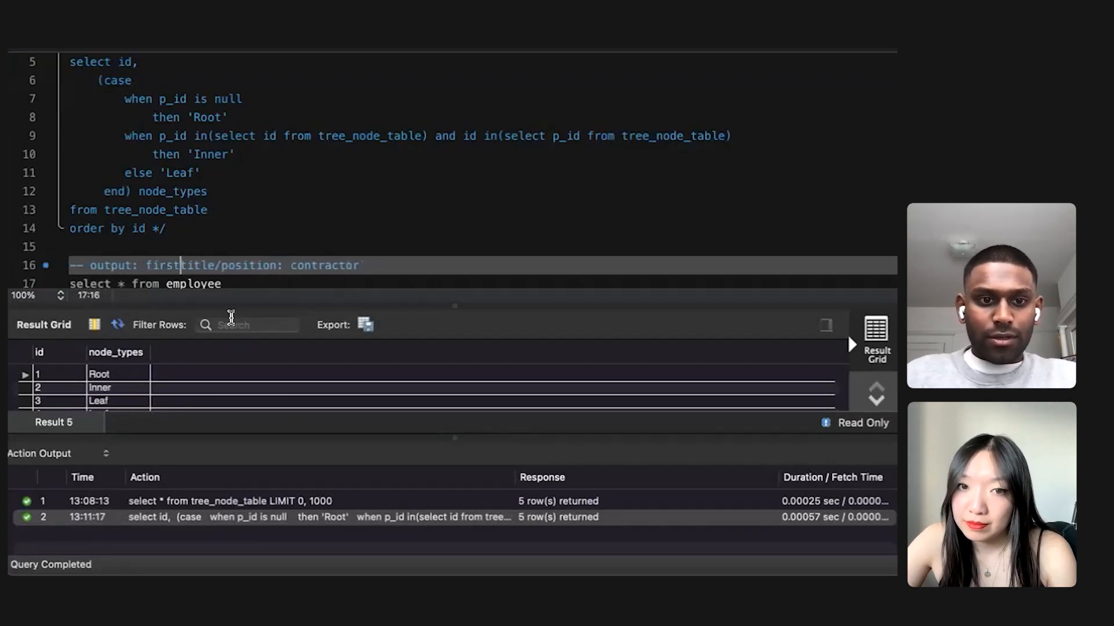
{"action": "type", "text": "and last names as we"}
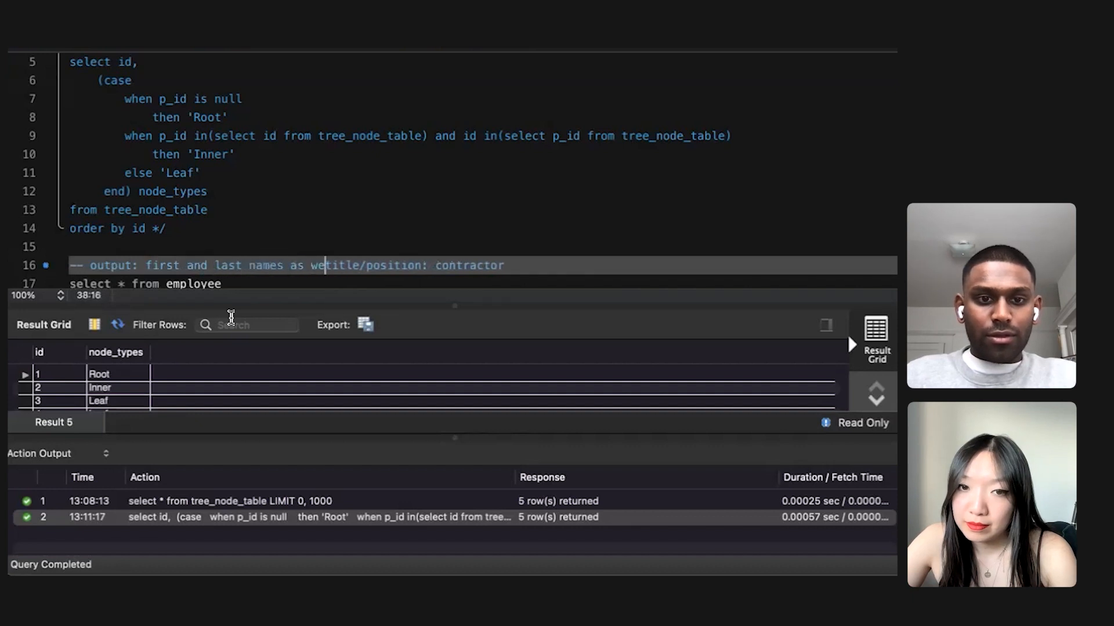
{"action": "type", "text": "ll as"}
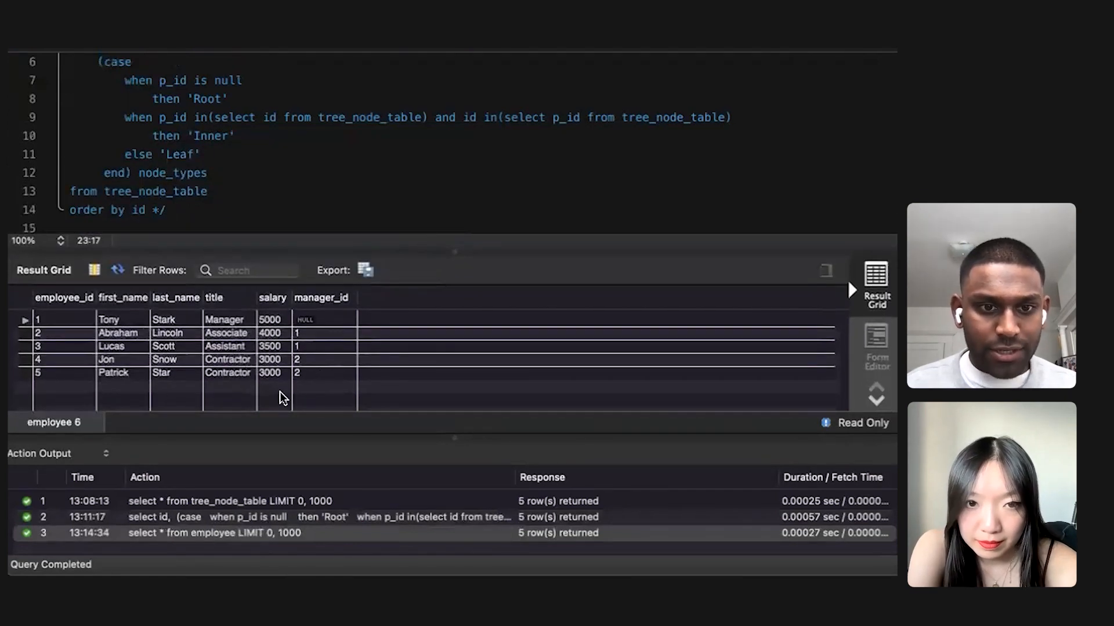
{"action": "mouse_move", "coordinate": [249, 338]}
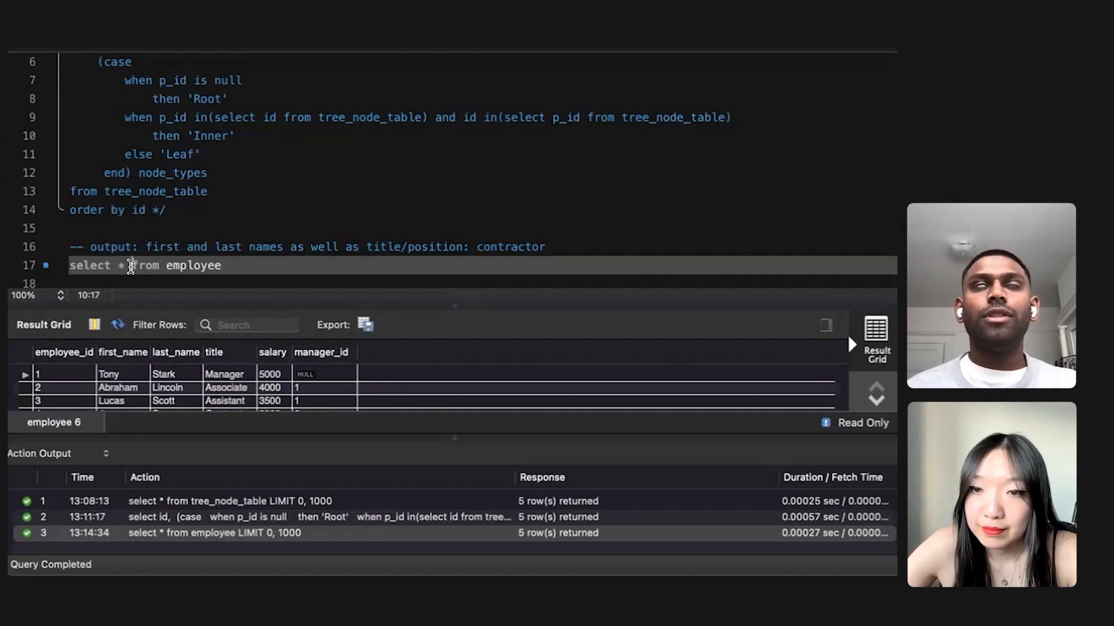
Scroll the employee result grid to review the rows, including both contractors
{"action": "scroll", "scroll_direction": "down", "scroll_amount": 3}
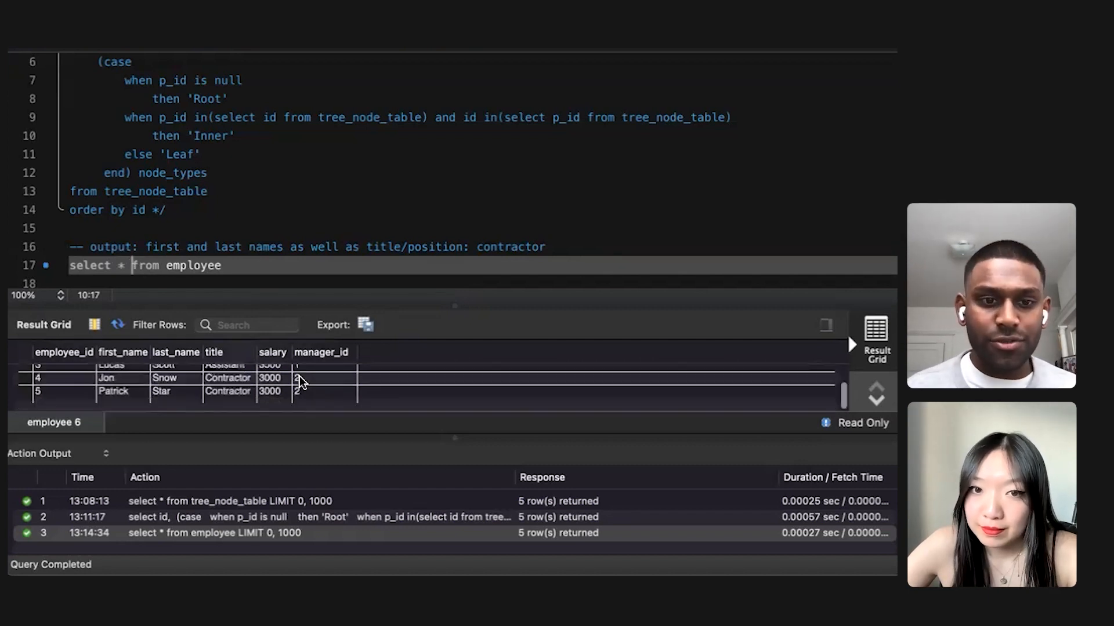
{"action": "scroll", "scroll_direction": "up", "scroll_amount": 3}
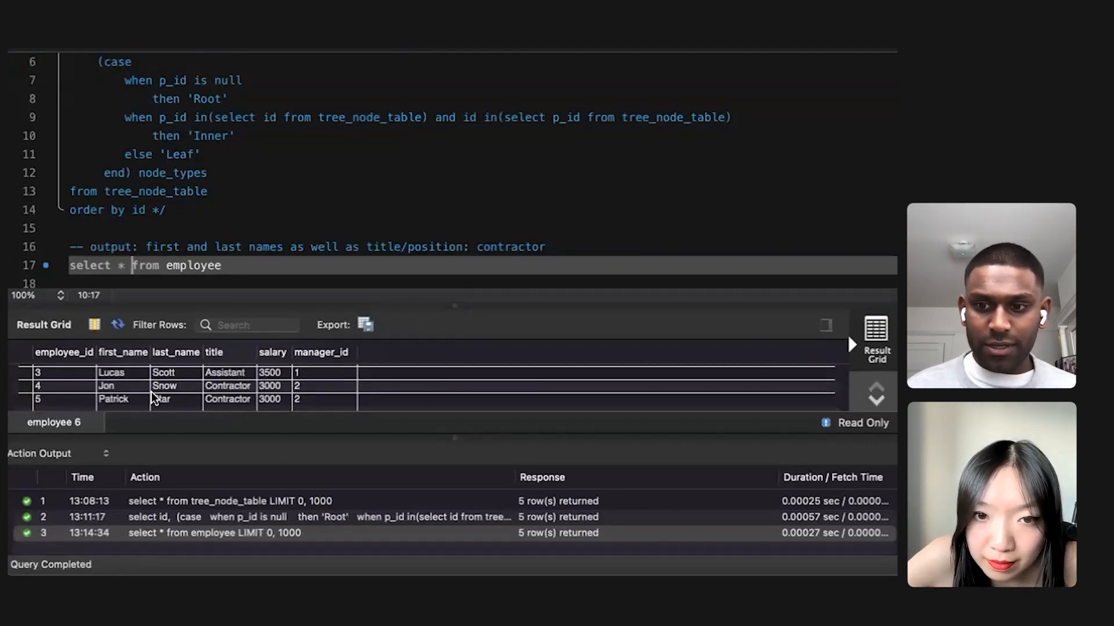
{"action": "scroll", "scroll_direction": "up", "scroll_amount": 3}
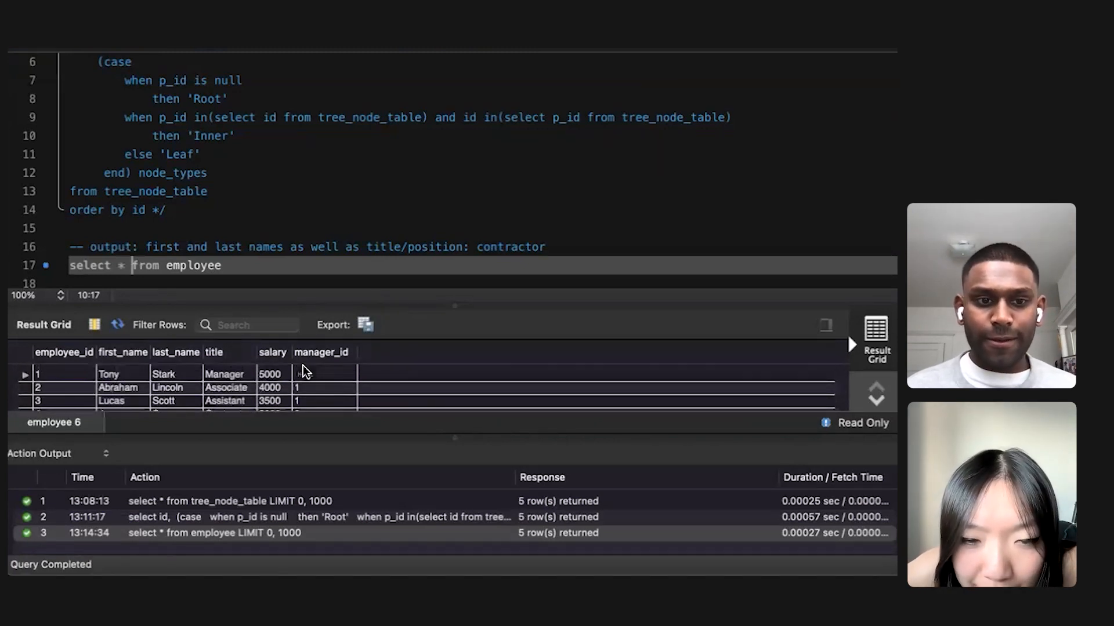
{"action": "scroll", "scroll_direction": "down", "scroll_amount": 3}
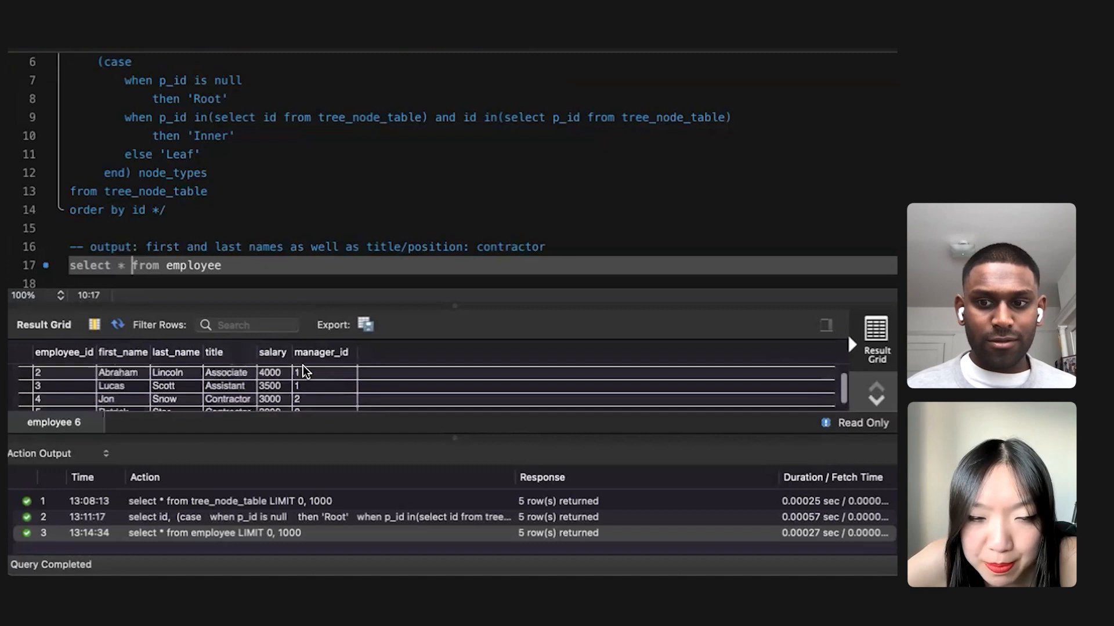
{"action": "scroll", "scroll_direction": "up", "scroll_amount": 3}
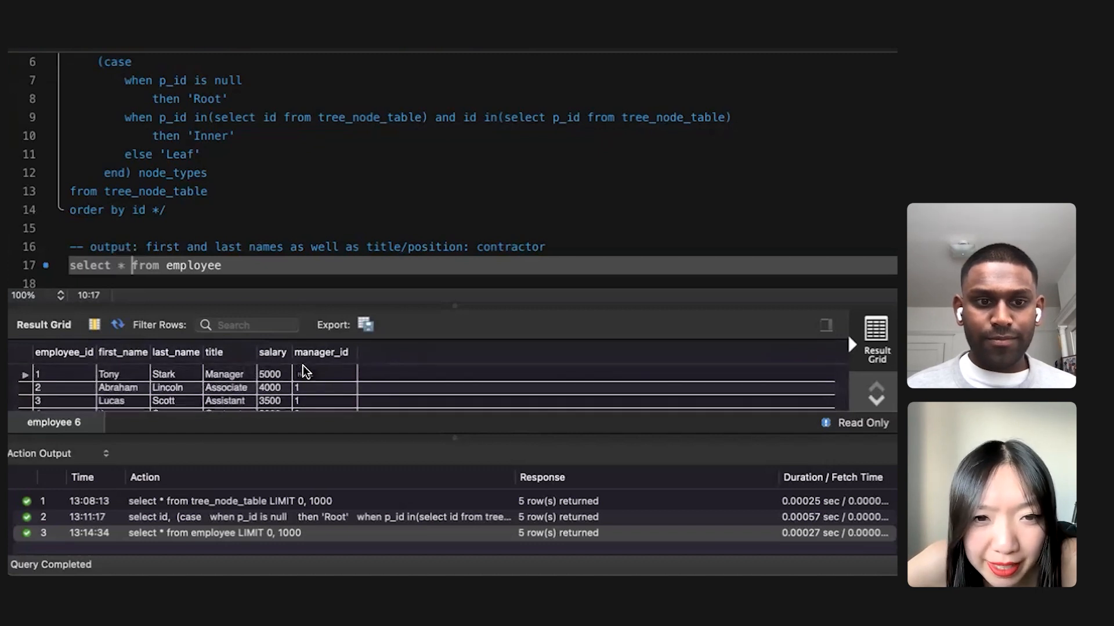
{"action": "scroll", "scroll_direction": "down", "scroll_amount": 3}
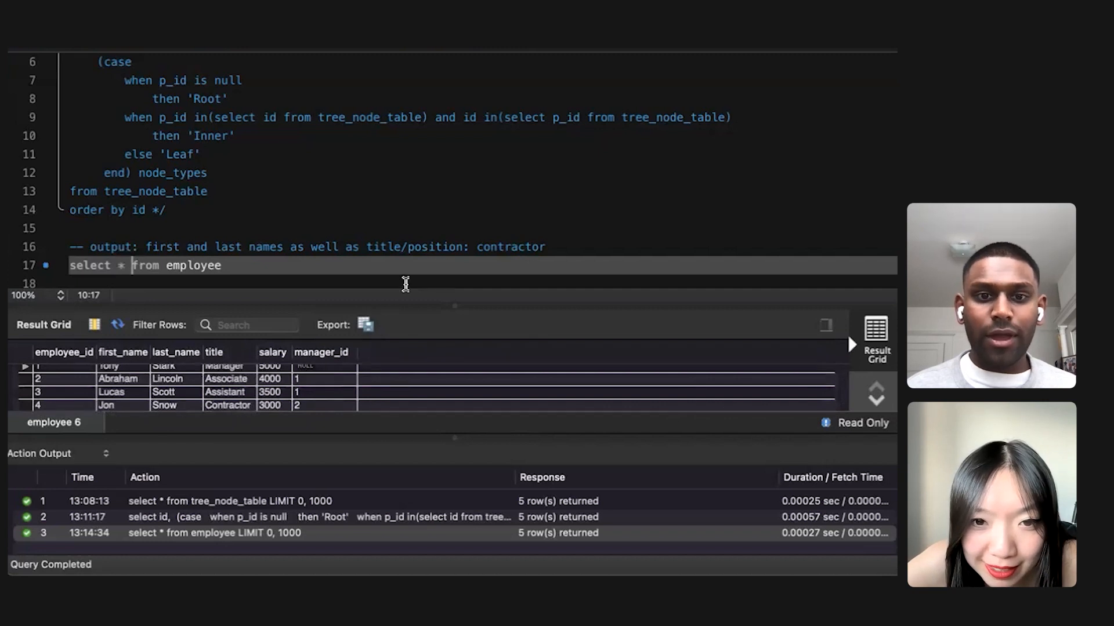
{"action": "mouse_move", "coordinate": [132, 272]}
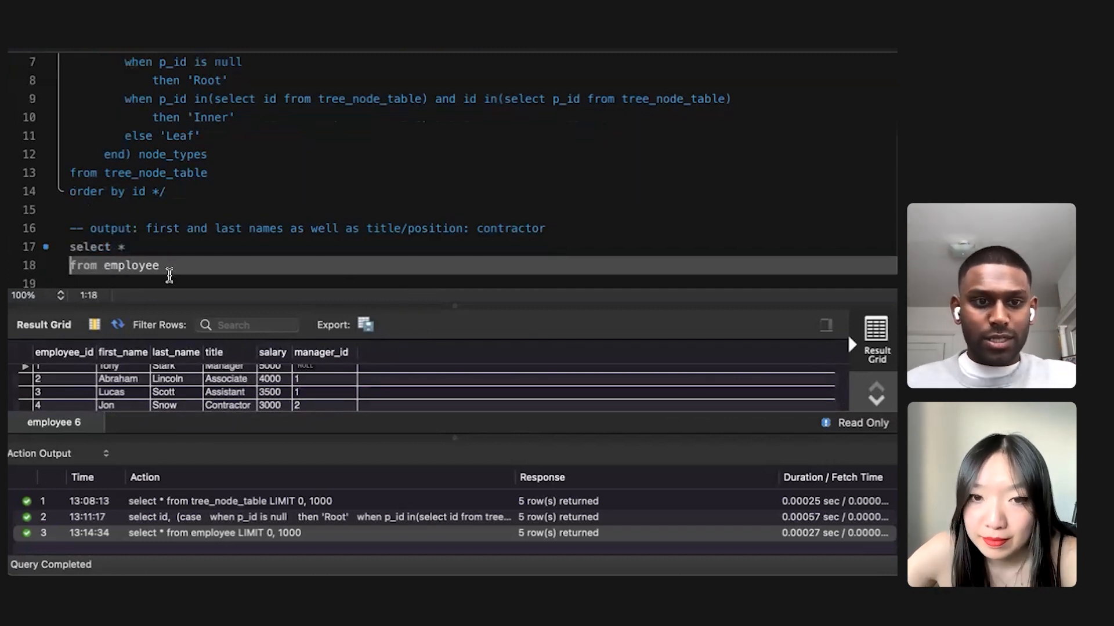
Join employee to tree_node_table on employee_id = t.id, selecting t.id and names
{"action": "type", "text": "join"}
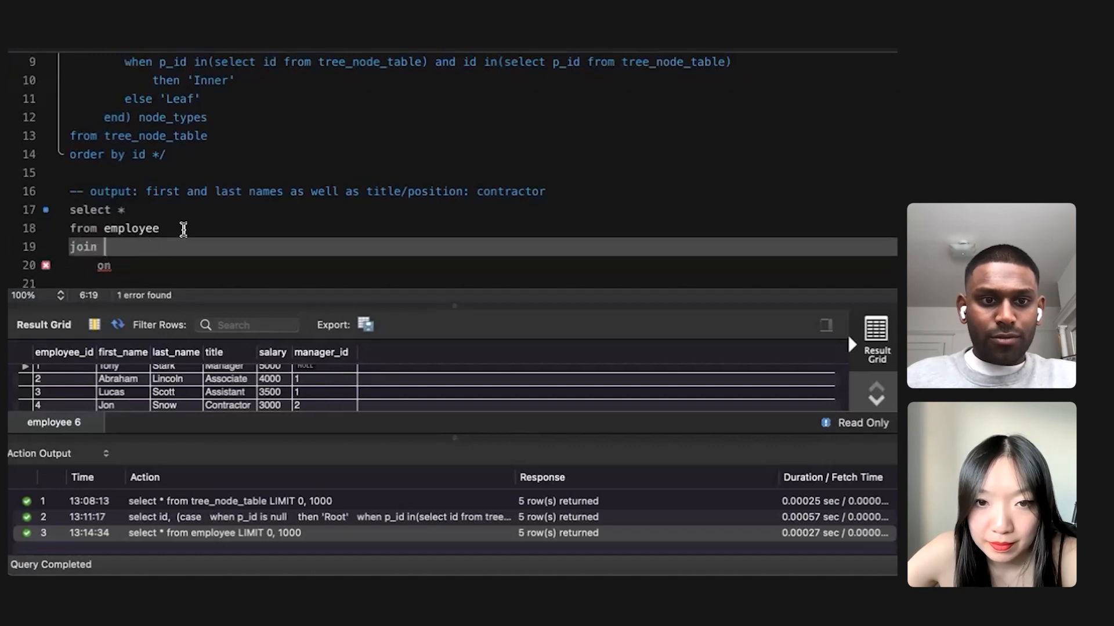
{"action": "type", "text": "e"}
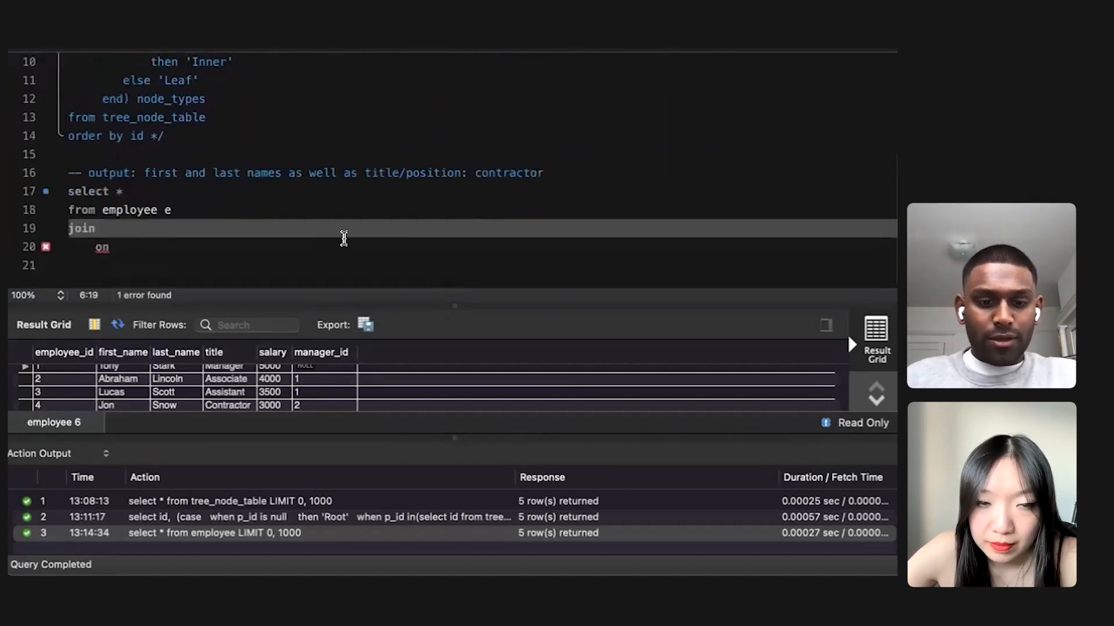
{"action": "type", "text": "tree_node_table t"}
{"action": "left_click", "coordinate": [479, 247]}
{"action": "type", "text": " e."}
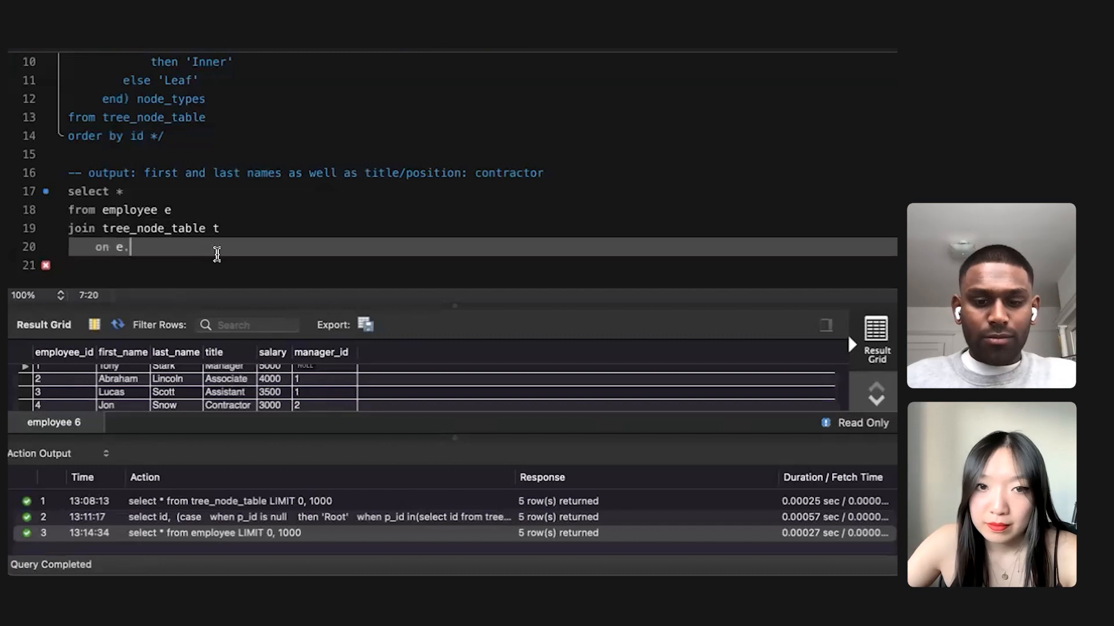
{"action": "type", "text": "employee"}
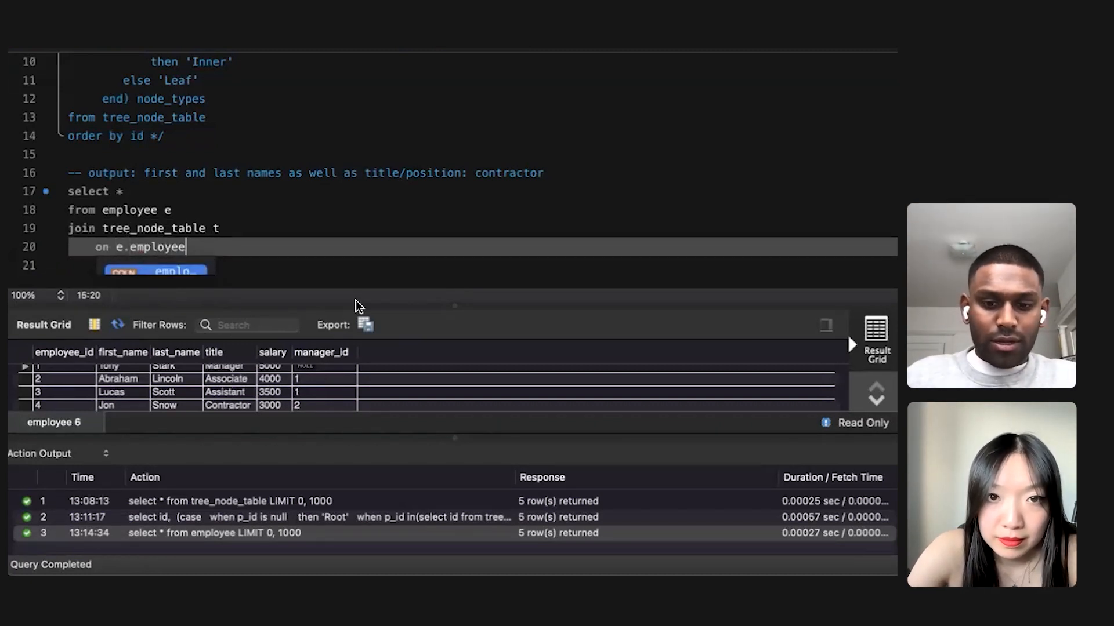
{"action": "type", "text": "_id ="}
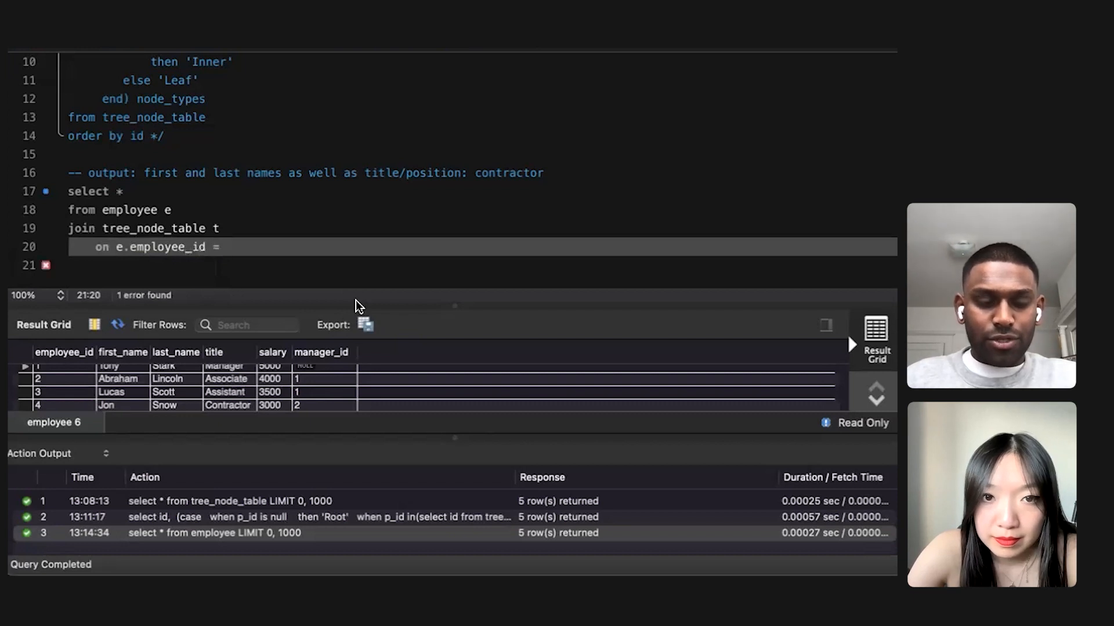
{"action": "type", "text": "t.id"}
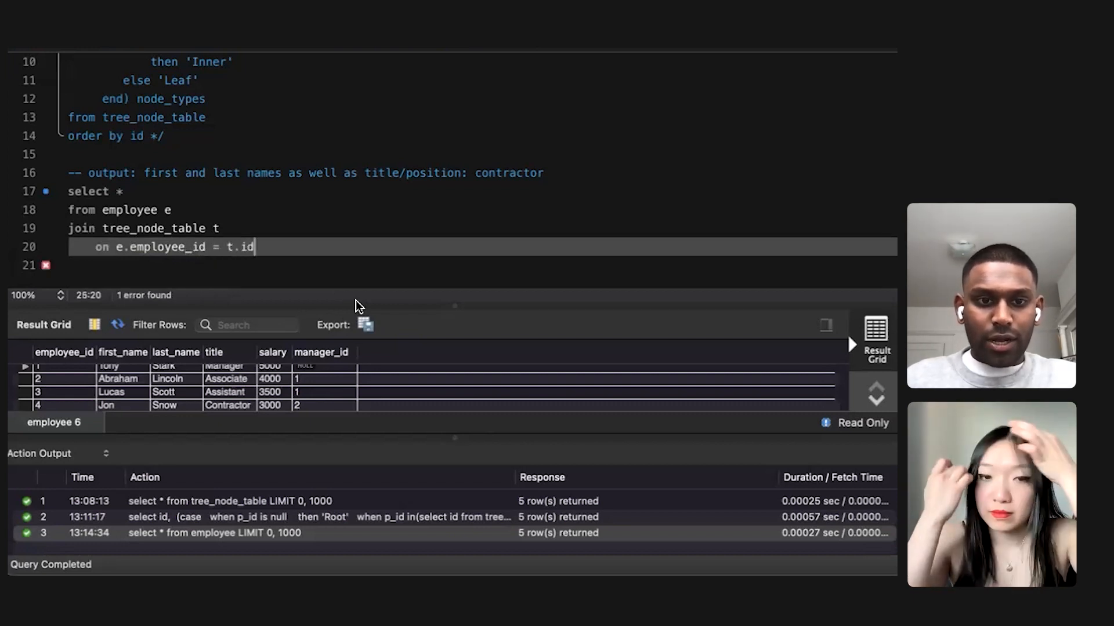
{"action": "type", "text": "fo"}
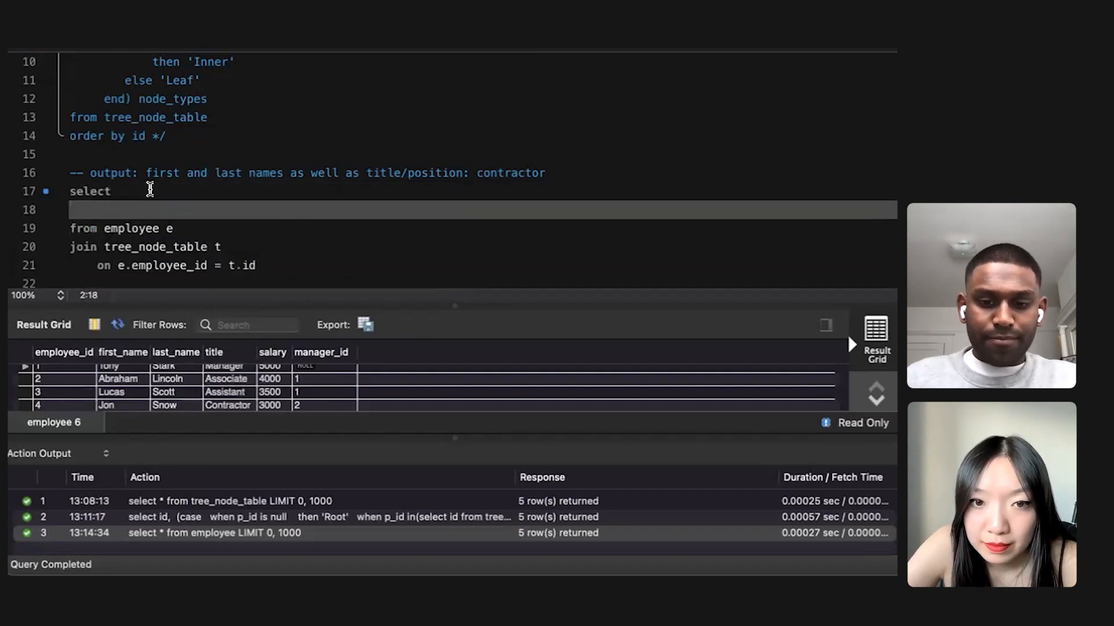
{"action": "type", "text": "id,"}
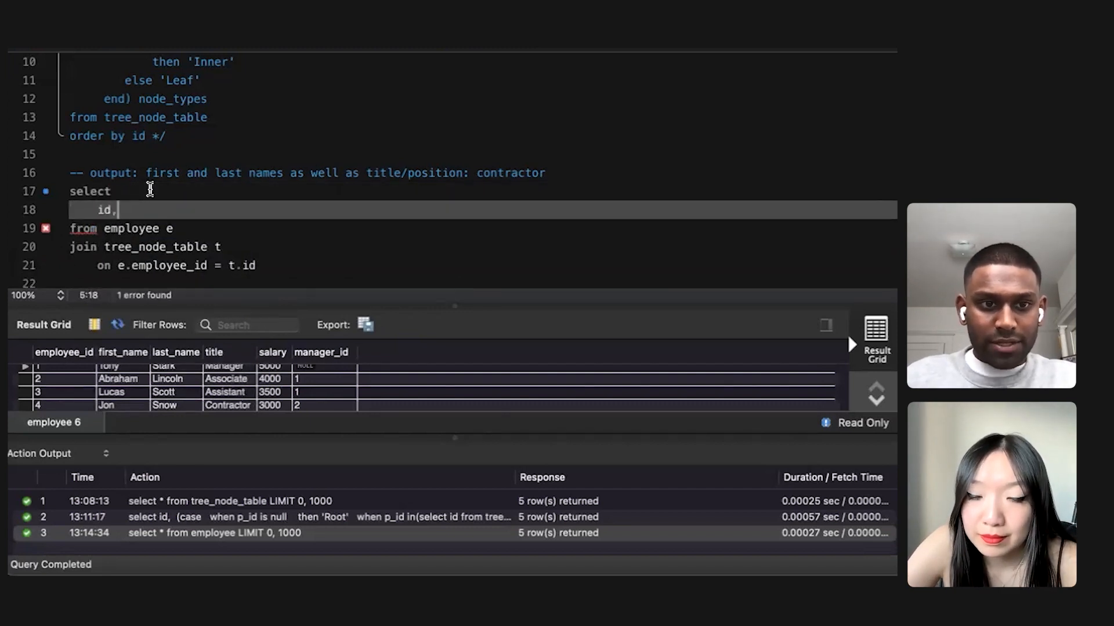
{"action": "type", "text": "t."}
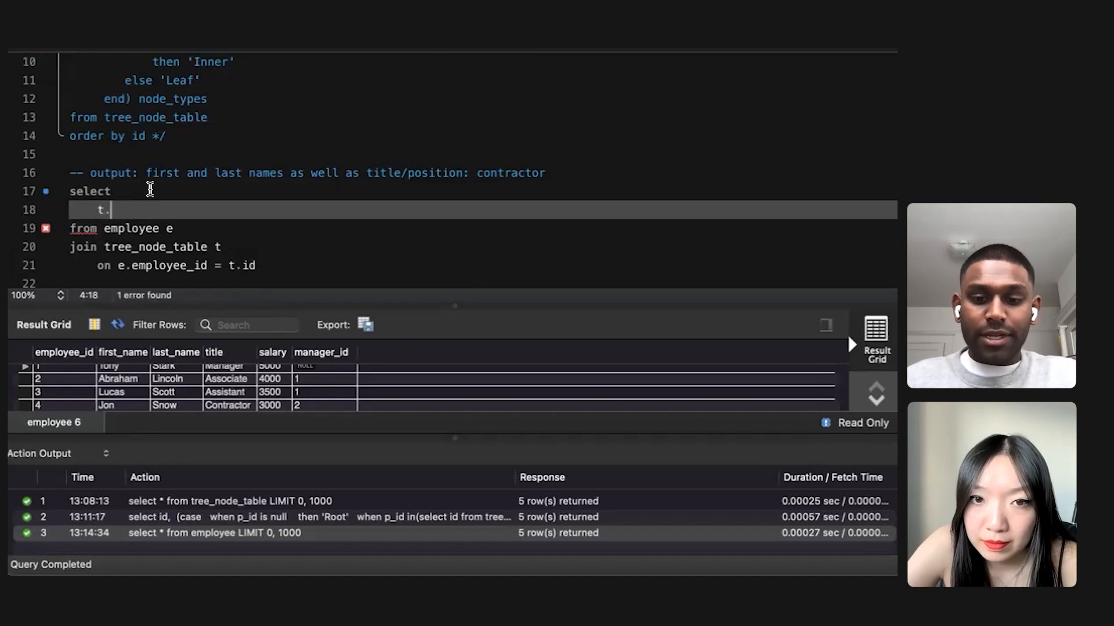
{"action": "type", "text": "id,"}
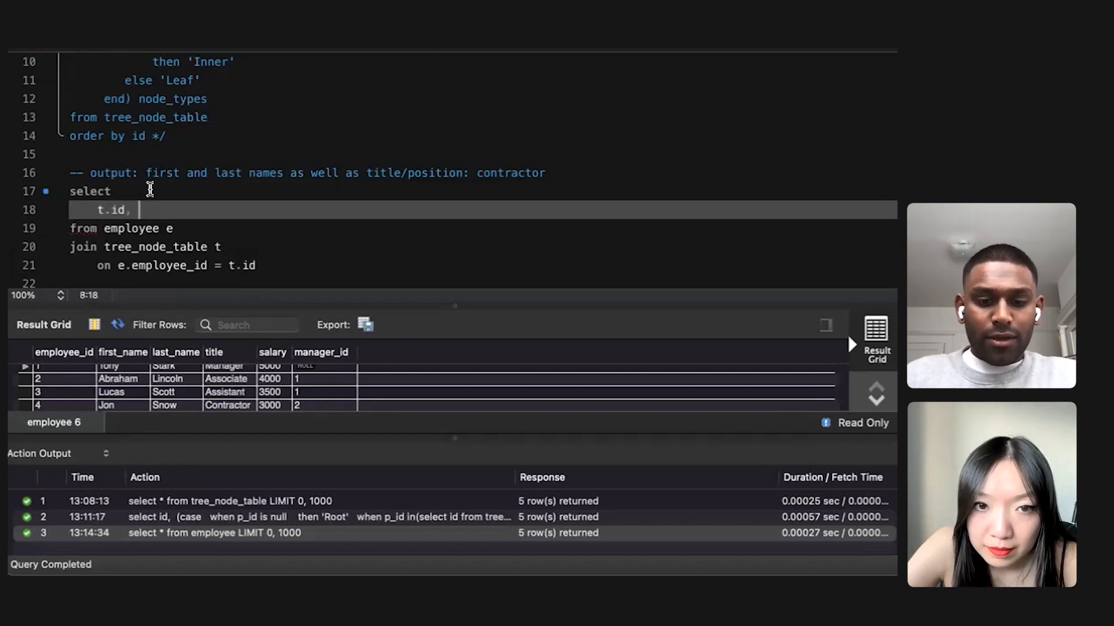
{"action": "type", "text": "e.first_name,"}
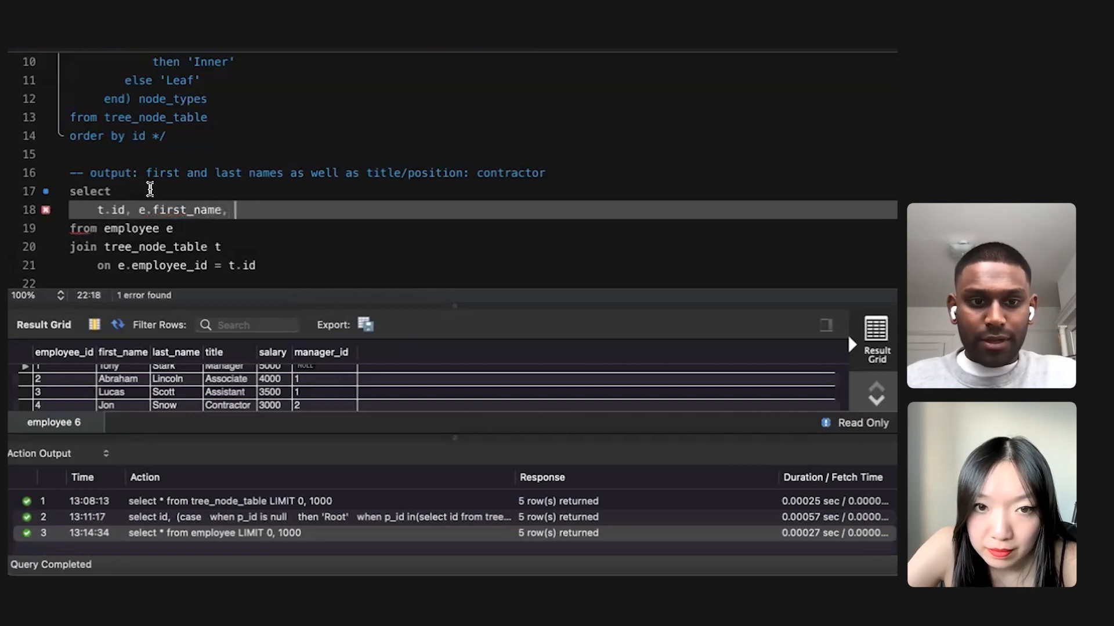
{"action": "type", "text": "e.last_name"}
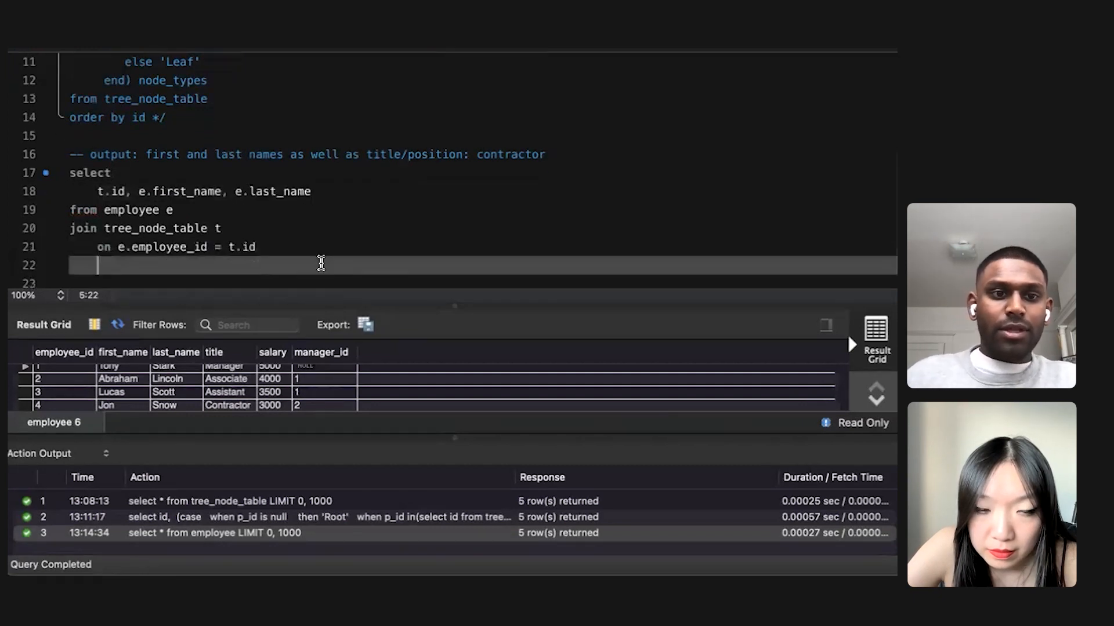
Add 'where title like '%contractor'' on line 22
{"action": "left_click", "coordinate": [82, 265]}
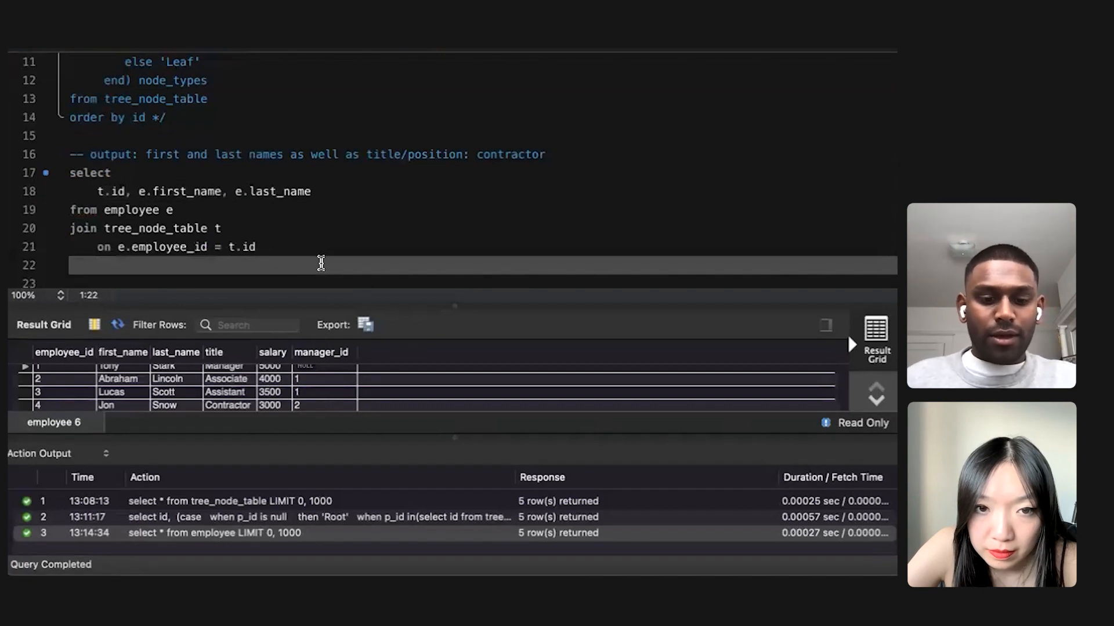
{"action": "type", "text": "where"}
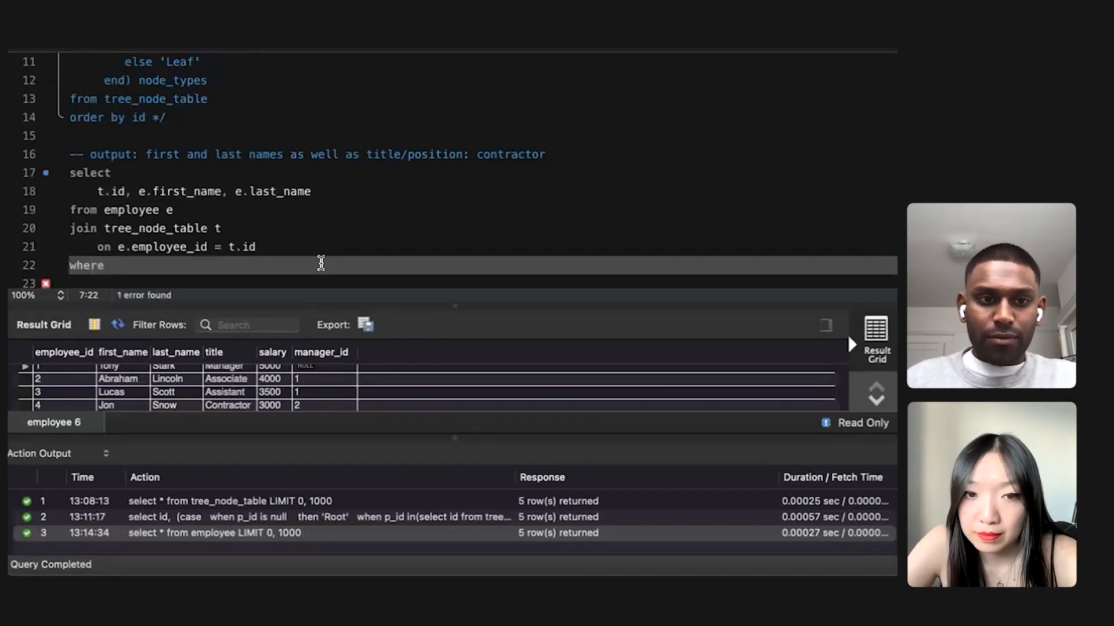
{"action": "type", "text": "title like"}
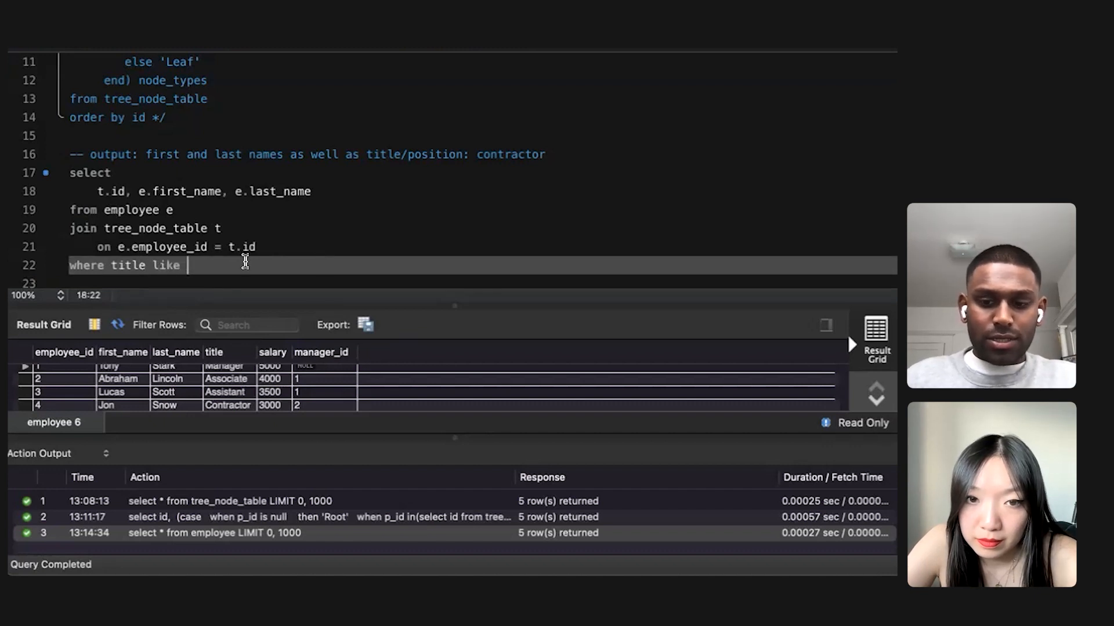
{"action": "type", "text": "'"}
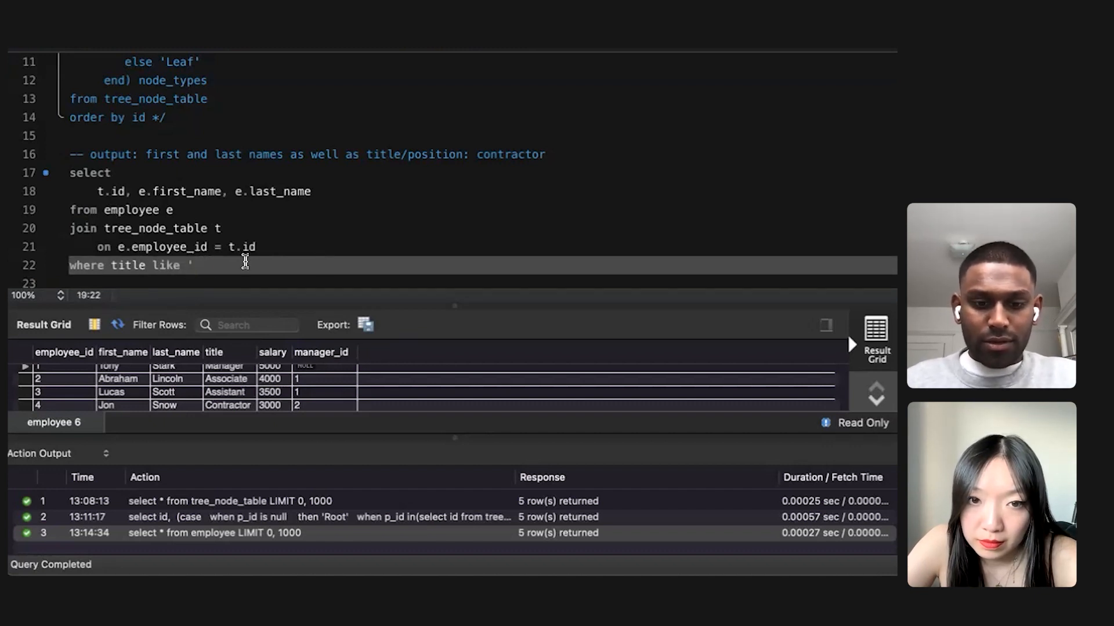
{"action": "type", "text": "%contractor"}
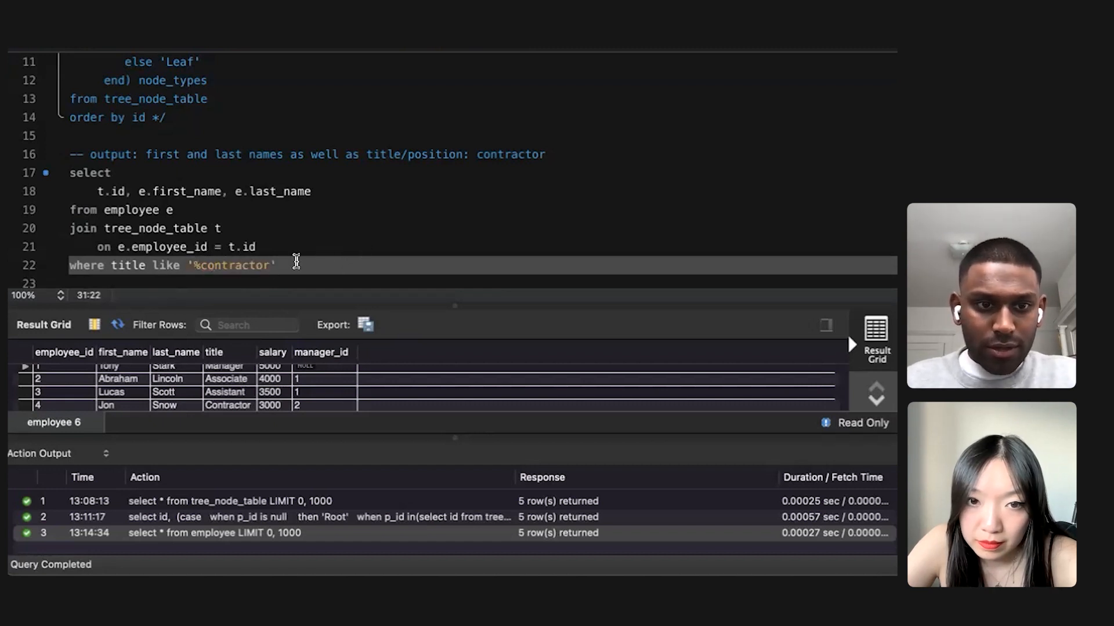
{"action": "scroll", "scroll_direction": "up", "scroll_amount": 3}
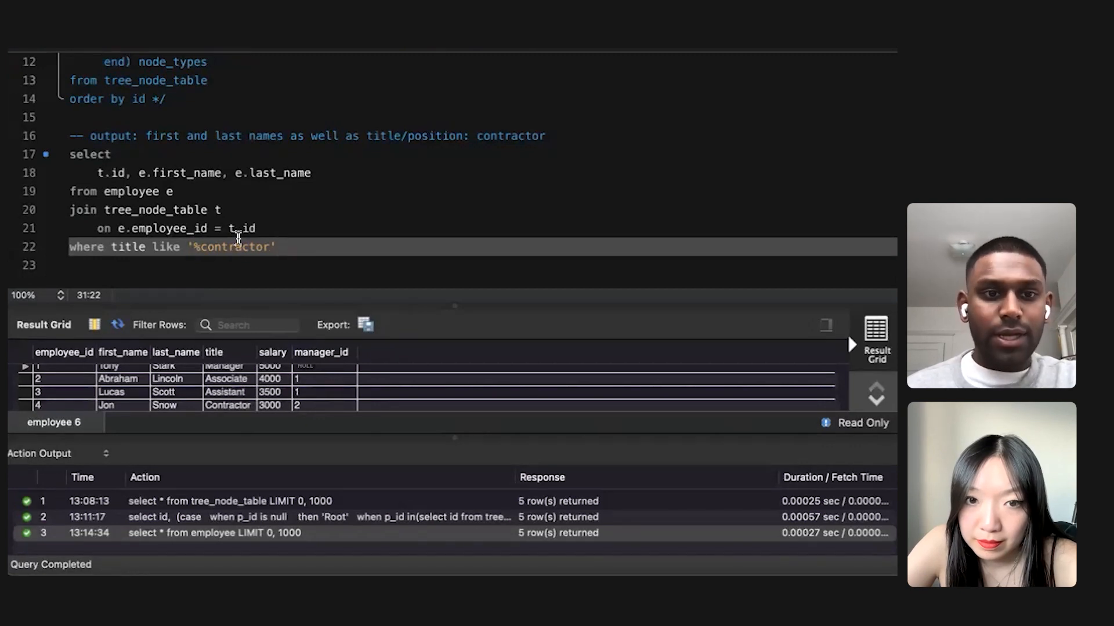
Append e.manager_id to the select list and run, returning Jon Snow and Patrick Star
{"action": "scroll", "scroll_direction": "up", "scroll_amount": 3}
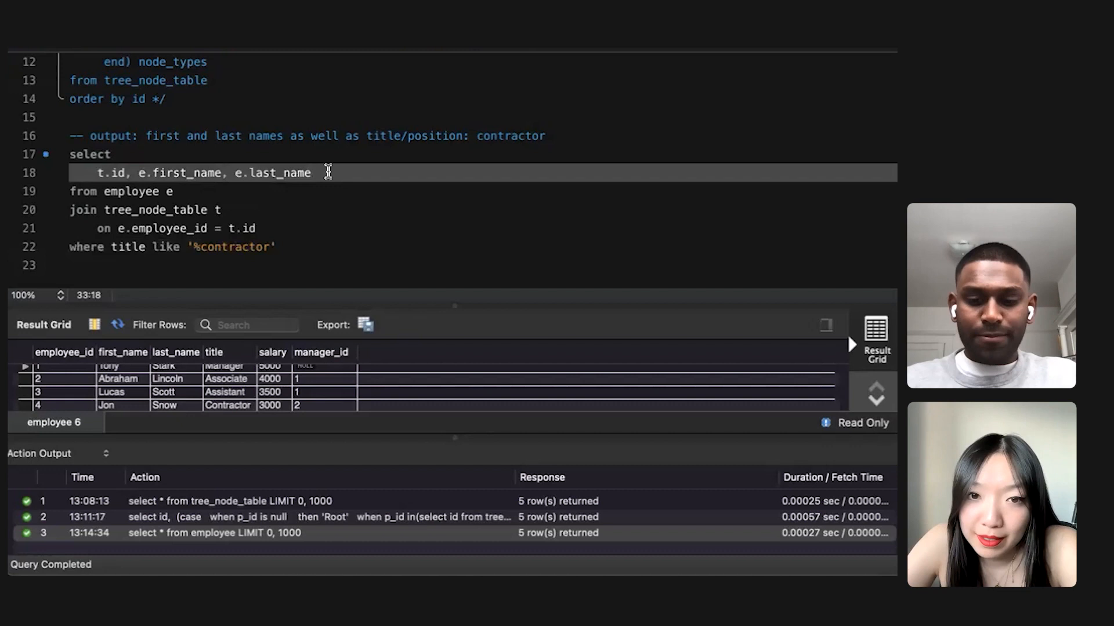
{"action": "type", "text": ","}
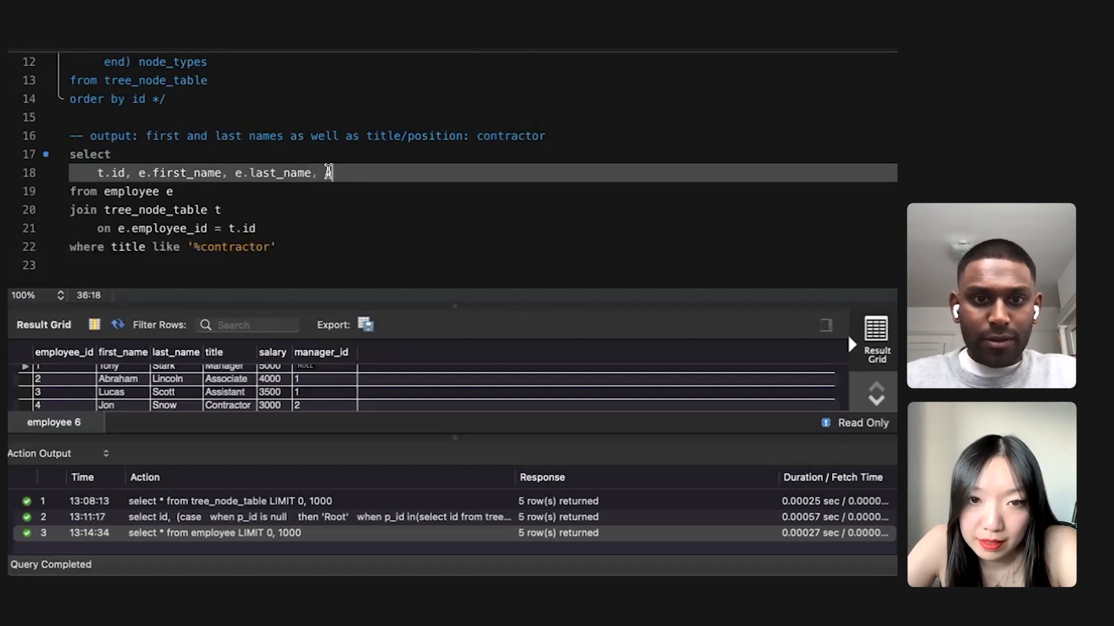
{"action": "type", "text": "manager_id"}
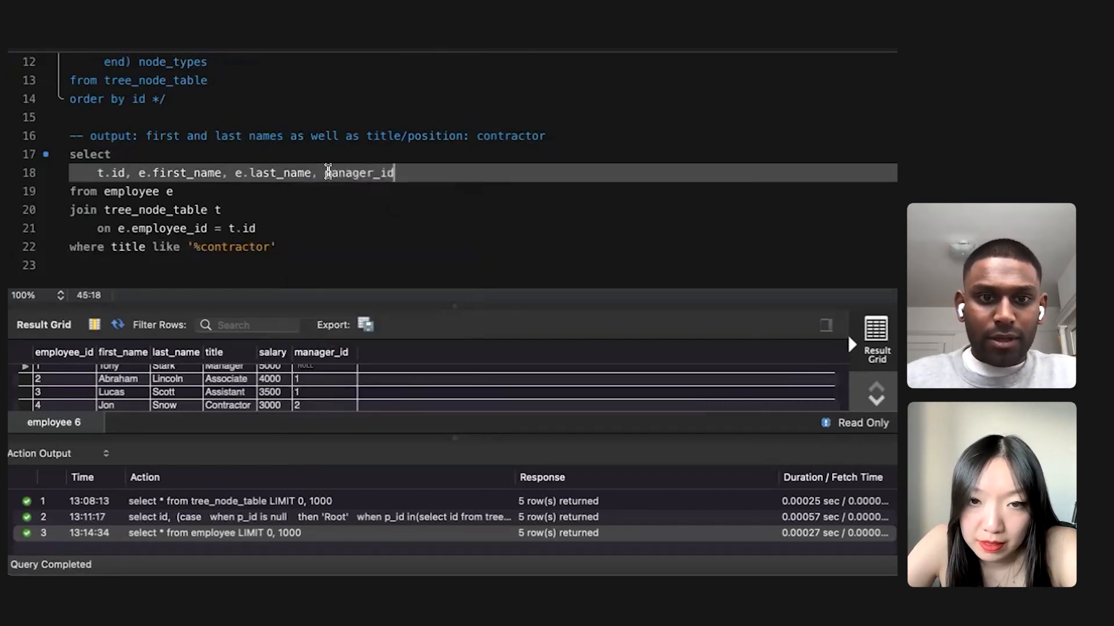
{"action": "type", "text": "e."}
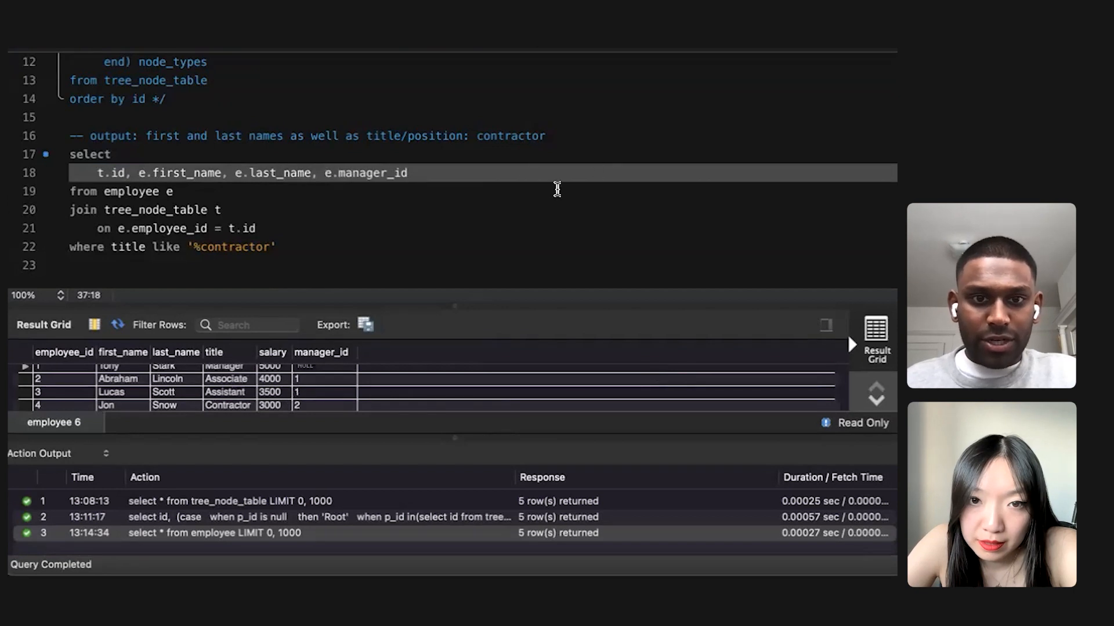
{"action": "mouse_move", "coordinate": [506, 169]}
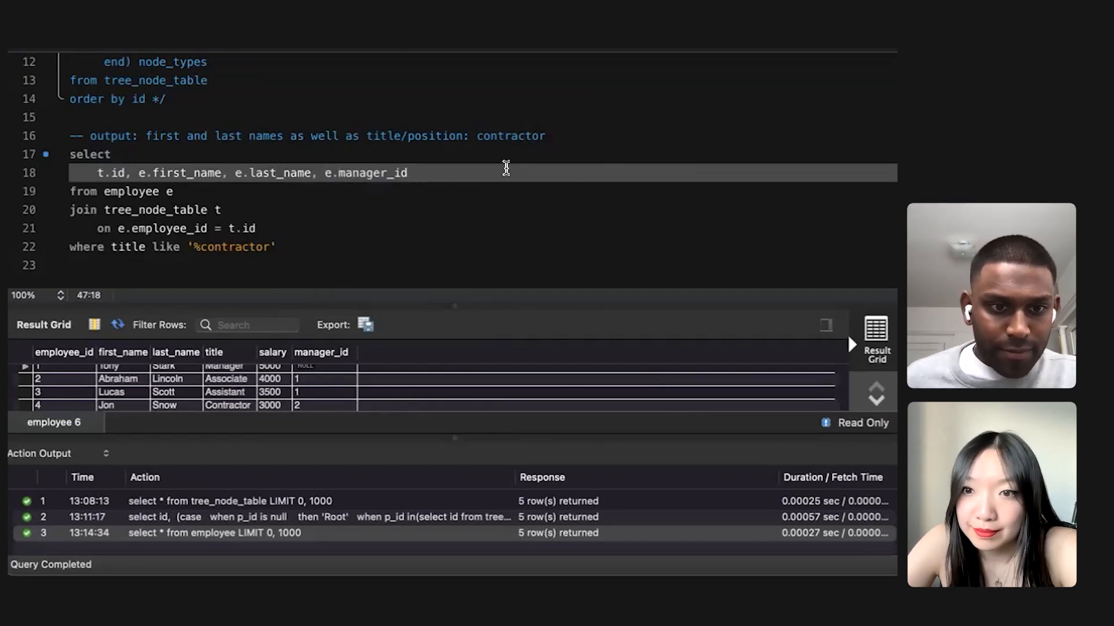
{"action": "mouse_move", "coordinate": [506, 349]}
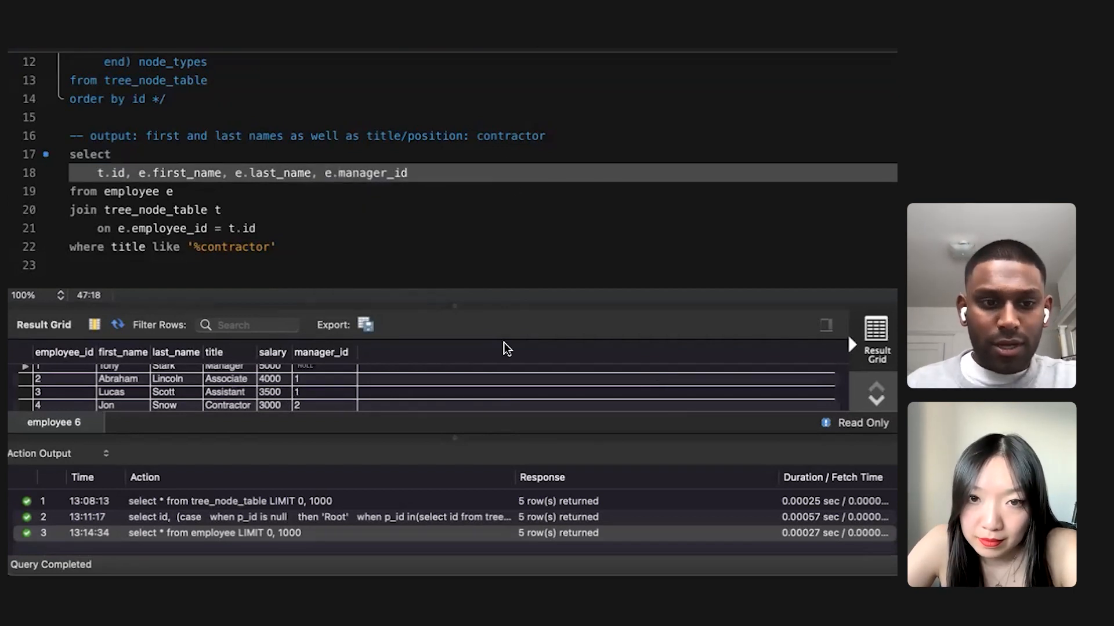
{"action": "scroll", "scroll_direction": "down", "scroll_amount": 3}
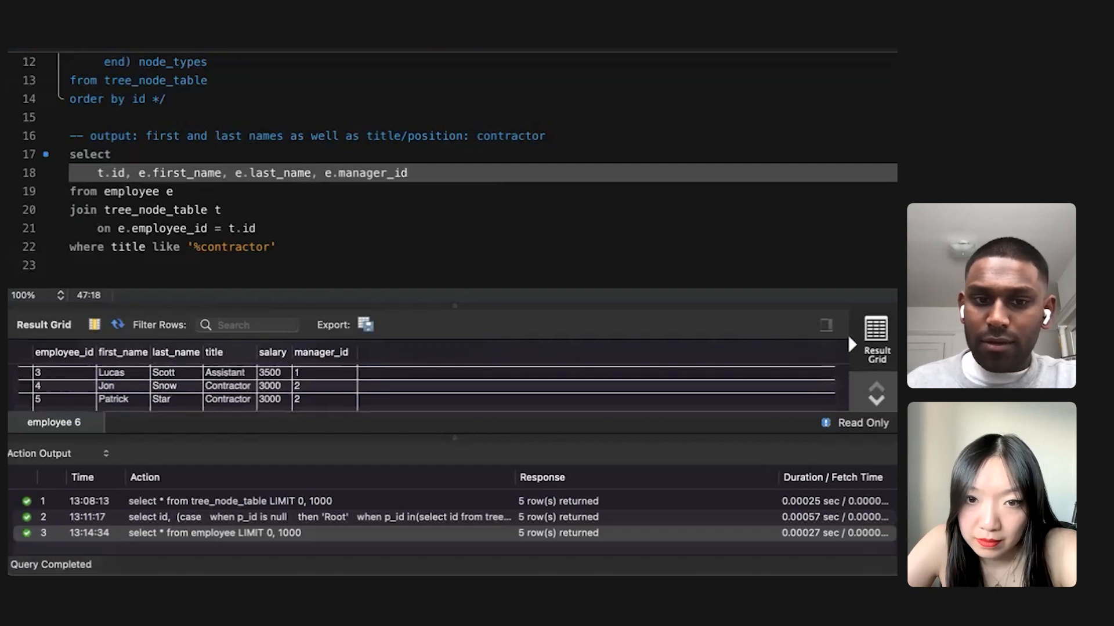
{"action": "left_click", "coordinate": [277, 246]}
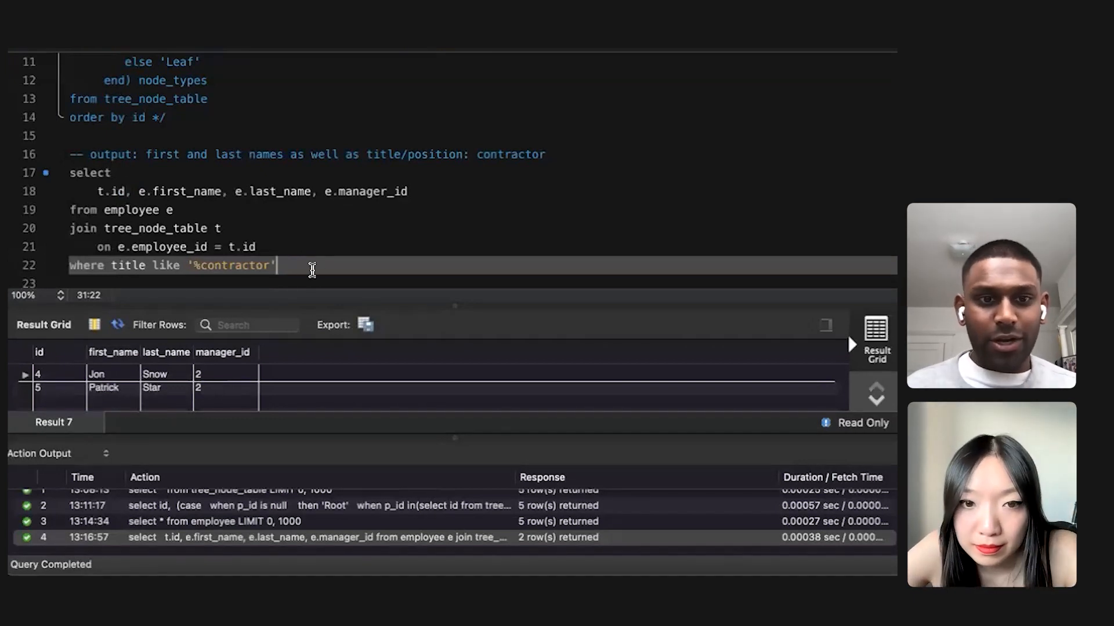
Insert e.title after t.id in the select list and rerun the contractor query
{"action": "left_click", "coordinate": [437, 190]}
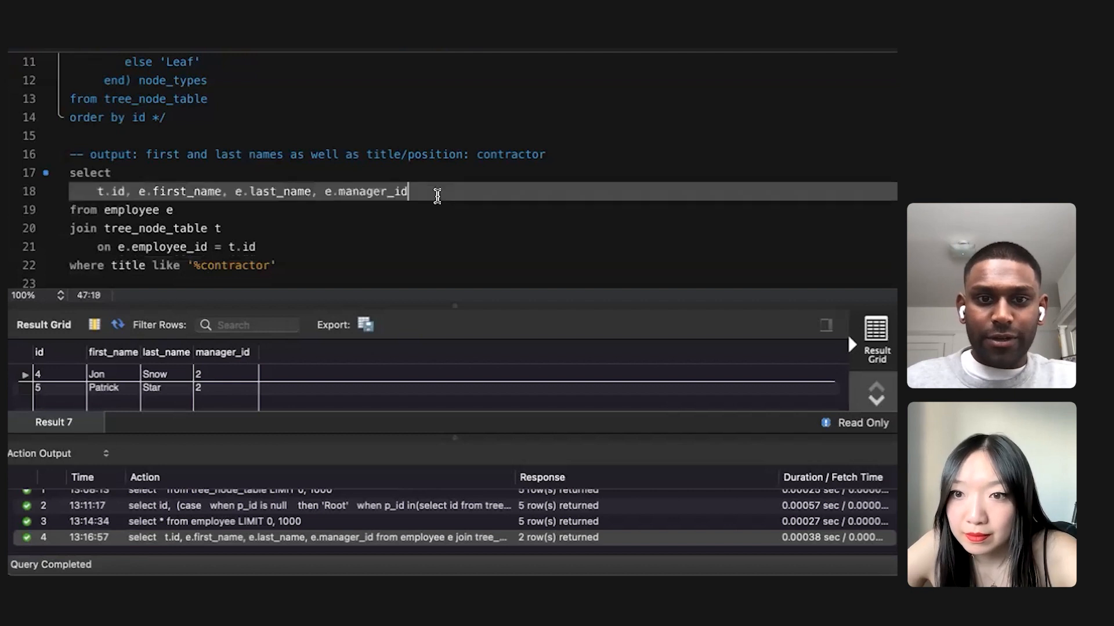
{"action": "left_click", "coordinate": [327, 192]}
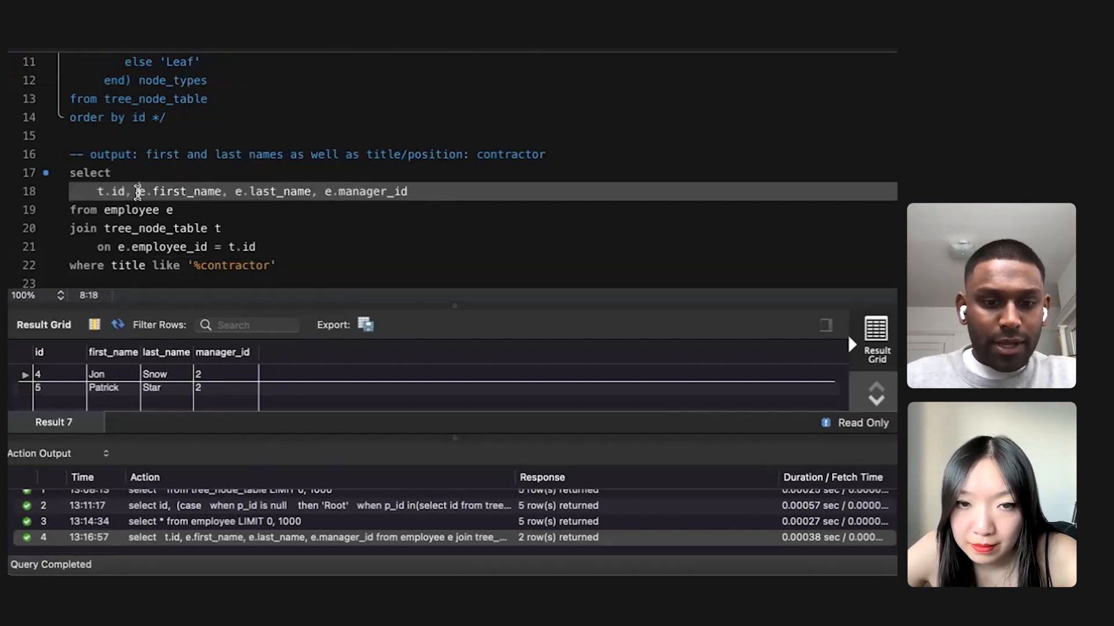
{"action": "type", "text": "title"}
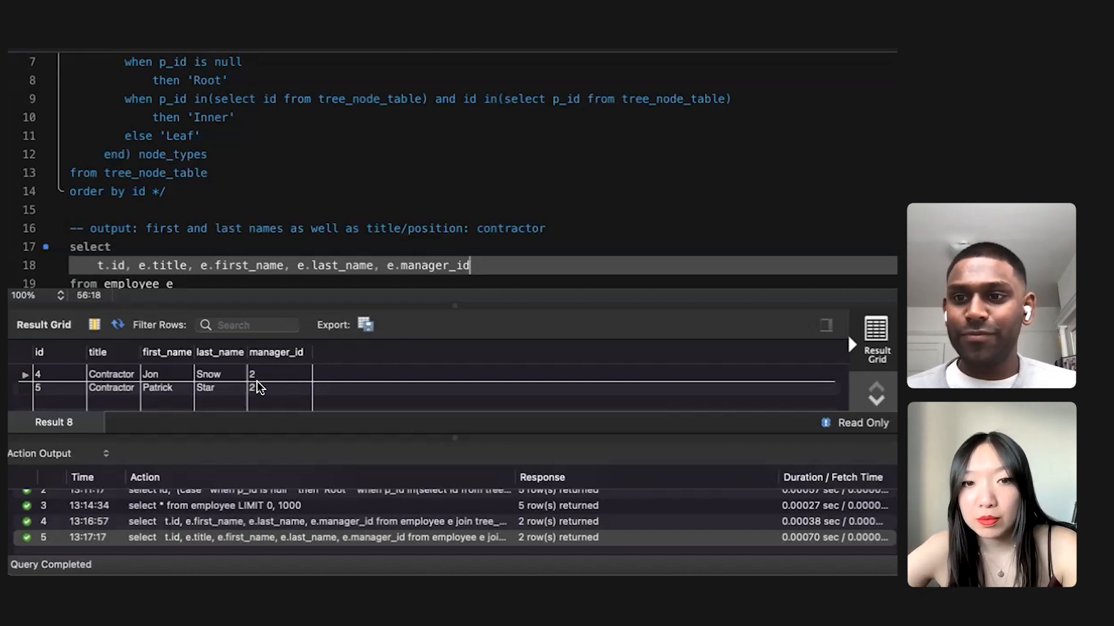
{"action": "mouse_move", "coordinate": [349, 176]}
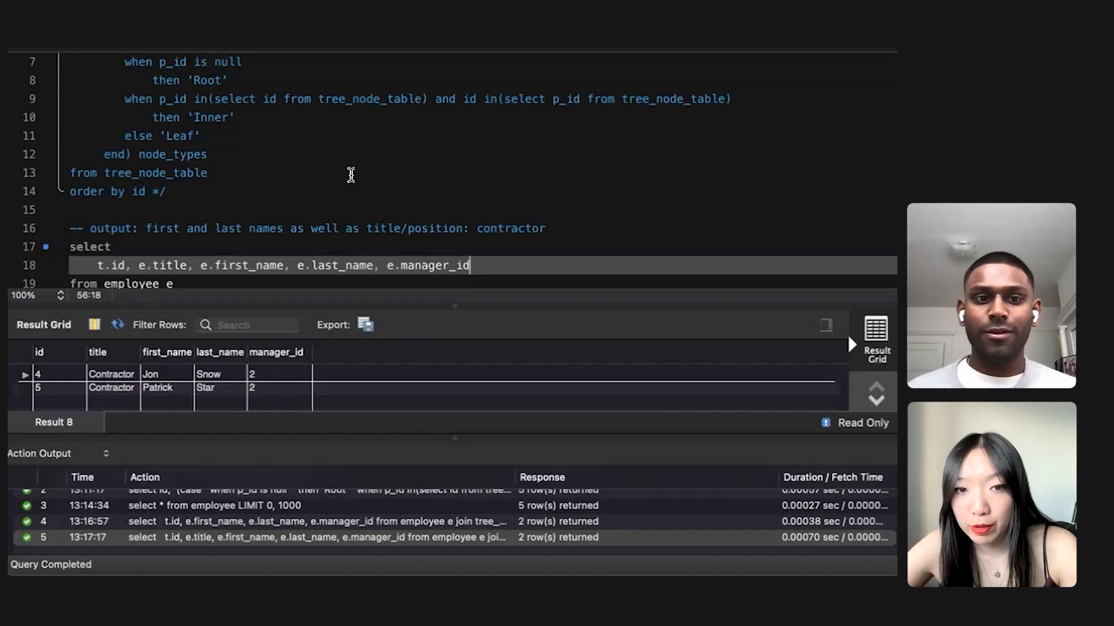
{"action": "scroll", "scroll_direction": "down", "scroll_amount": 3}
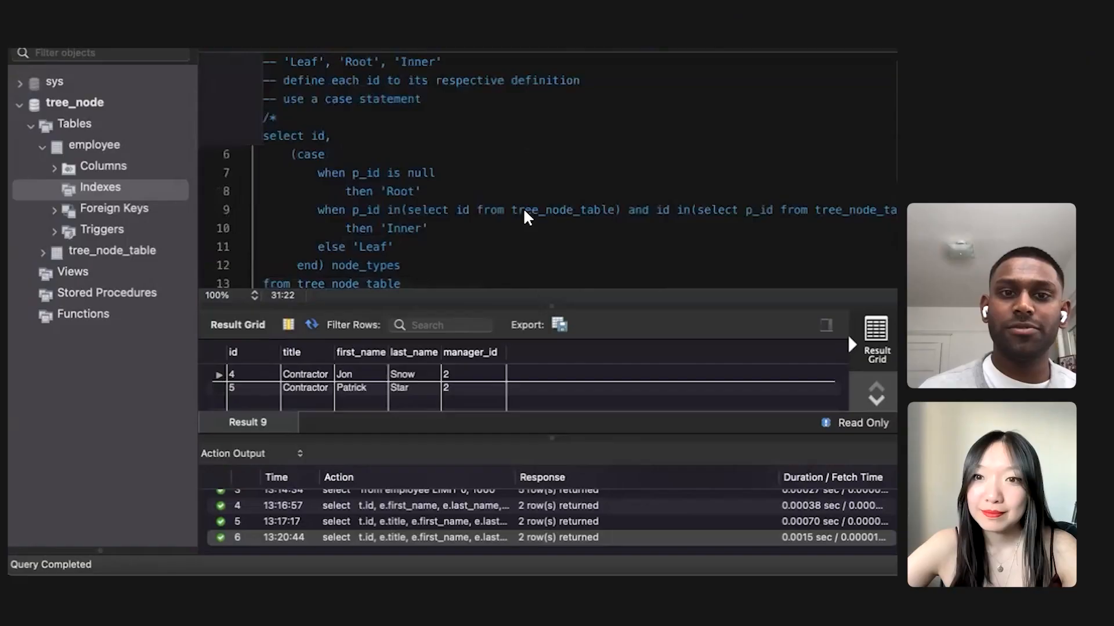
Insert 'p_id,' after 'id,' in the commented-out node-type query's select line
{"action": "scroll", "scroll_direction": "down", "scroll_amount": 3}
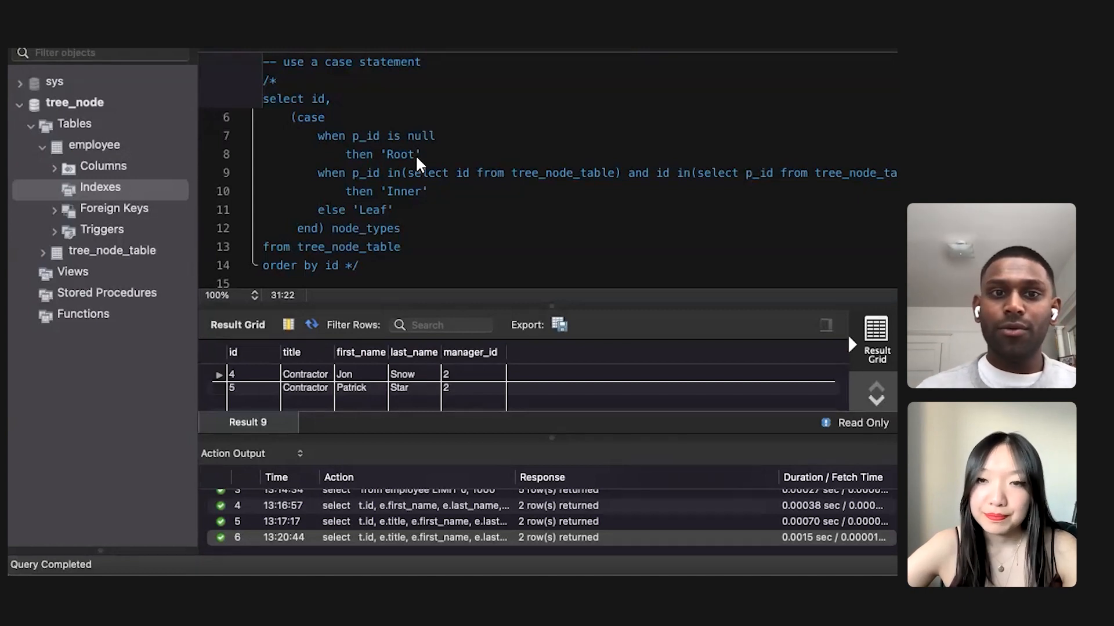
{"action": "mouse_move", "coordinate": [361, 113]}
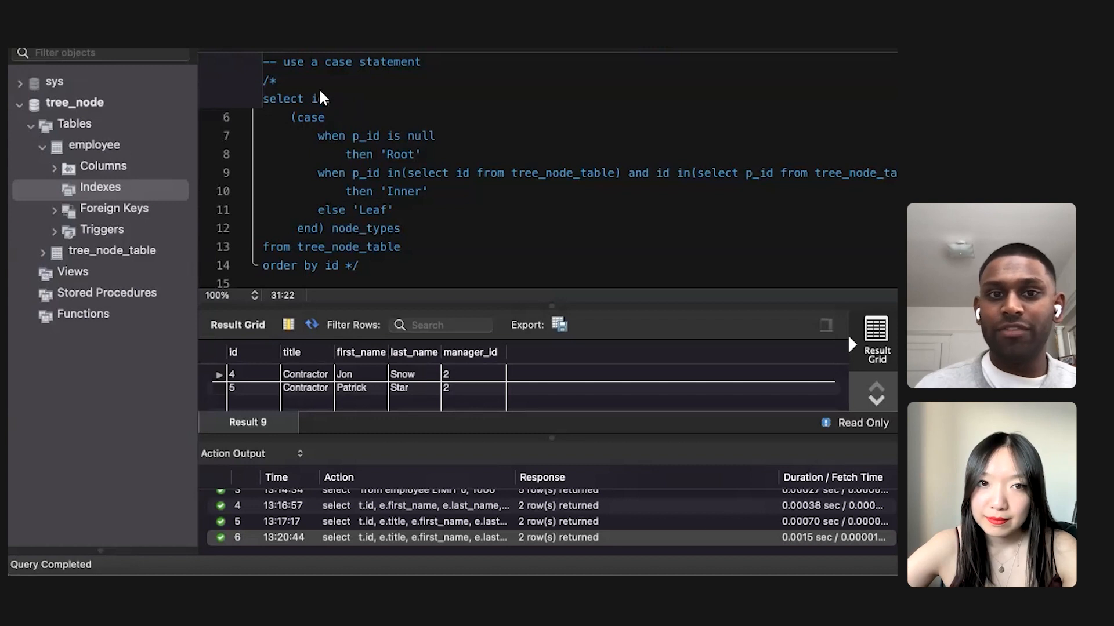
{"action": "type", "text": "d,"}
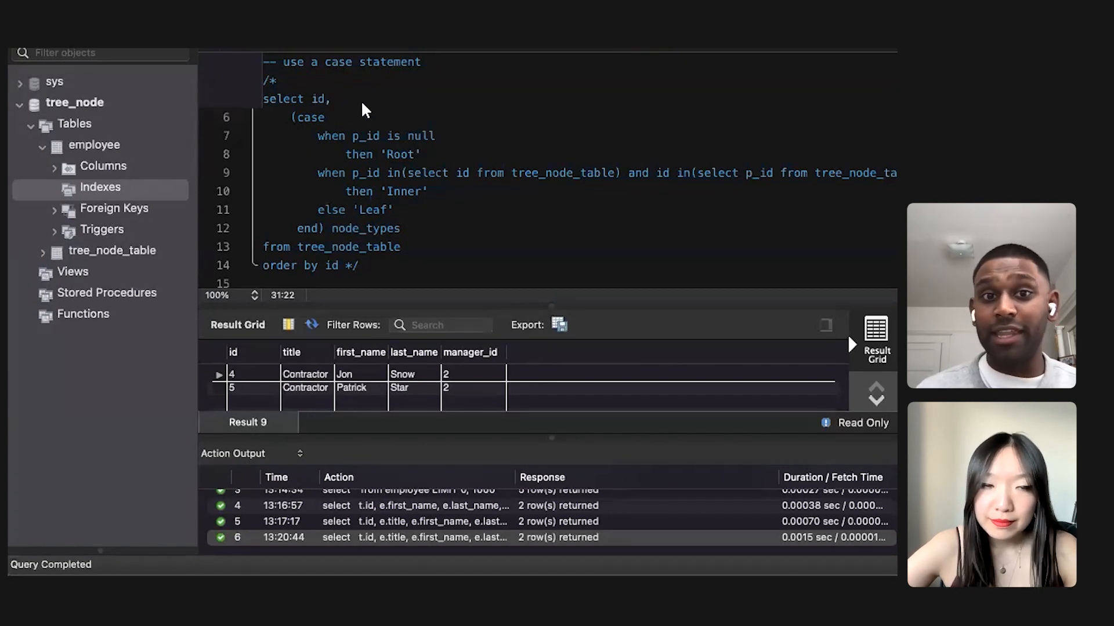
{"action": "left_click", "coordinate": [330, 99]}
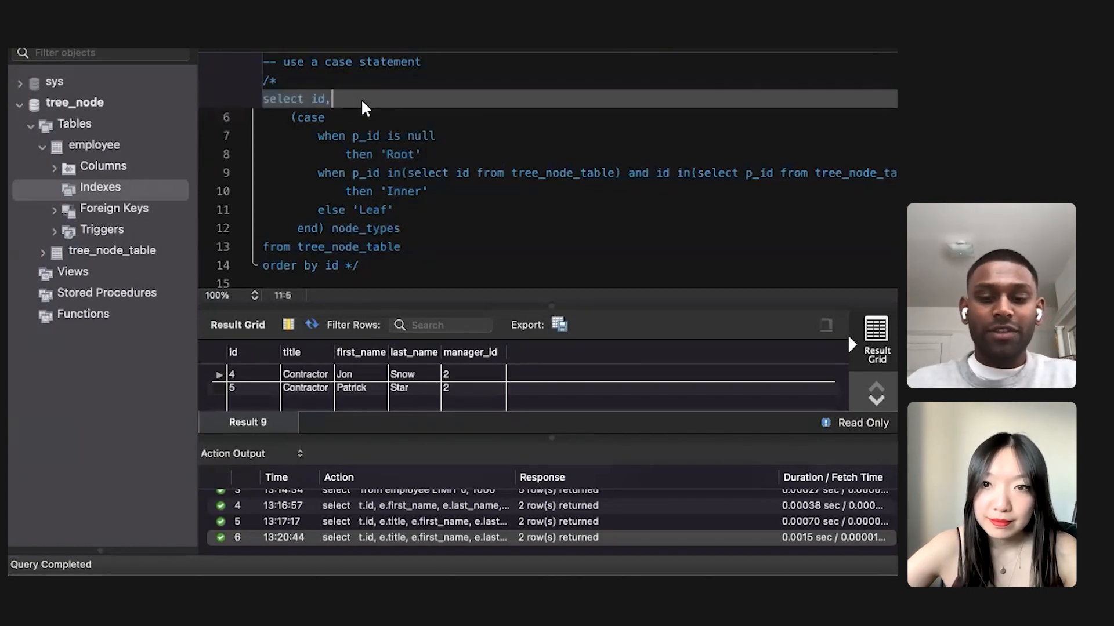
{"action": "type", "text": "p_"}
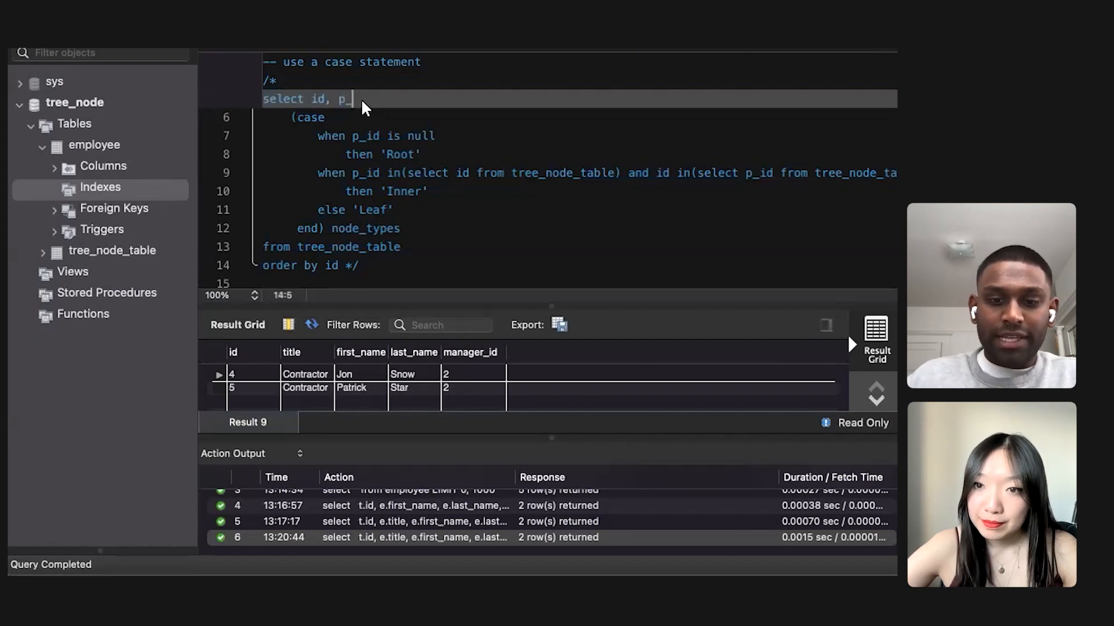
{"action": "type", "text": "id,"}
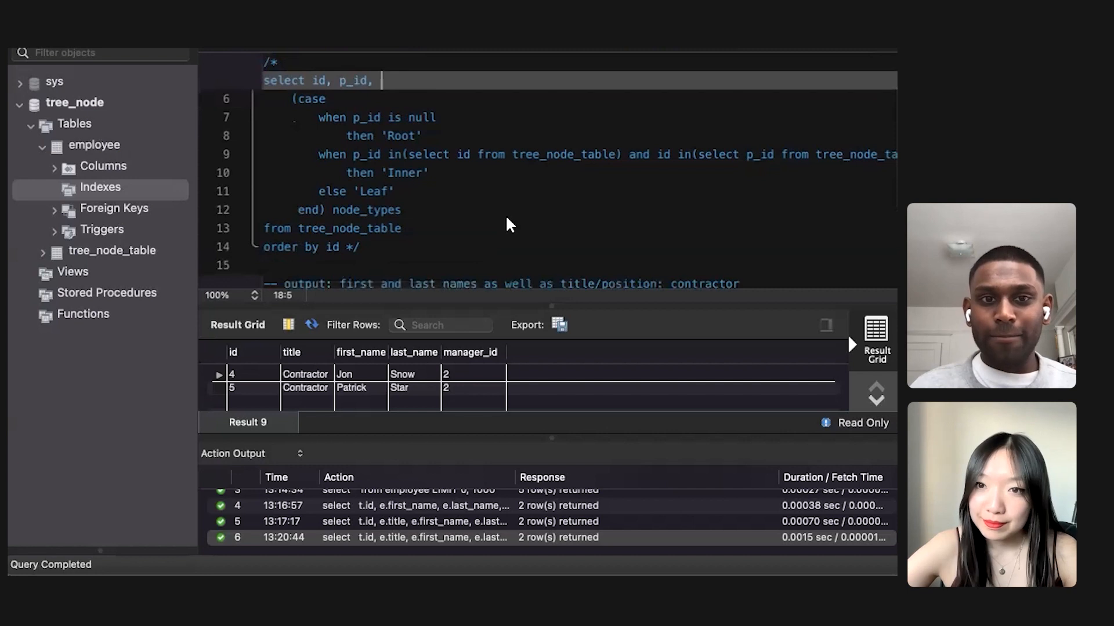
{"action": "scroll", "scroll_direction": "up", "scroll_amount": 3}
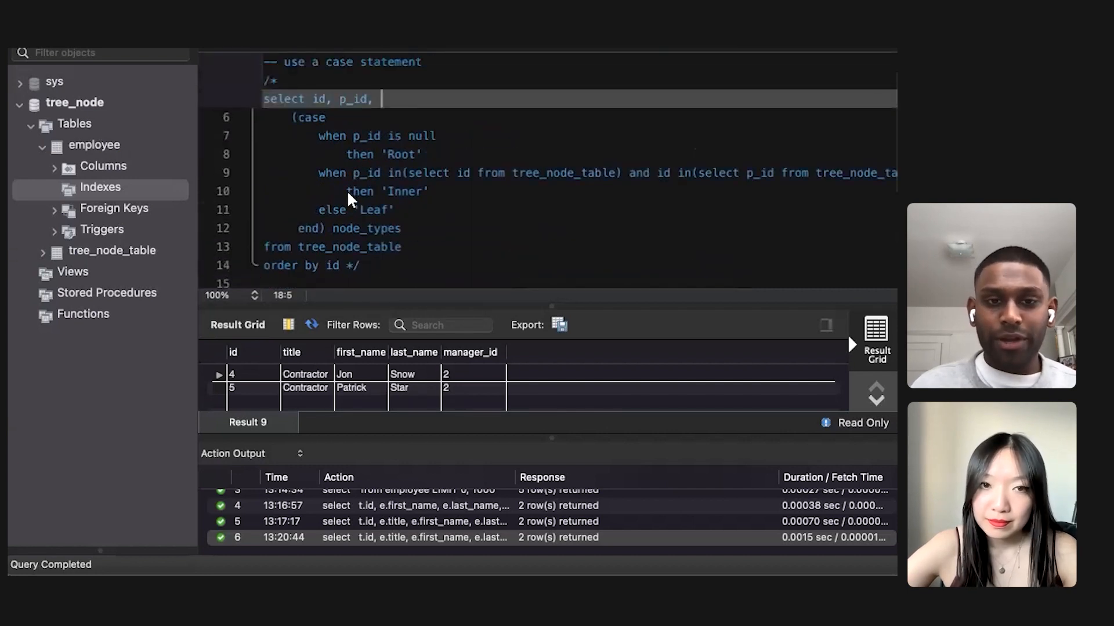
{"action": "scroll", "scroll_direction": "down", "scroll_amount": 3}
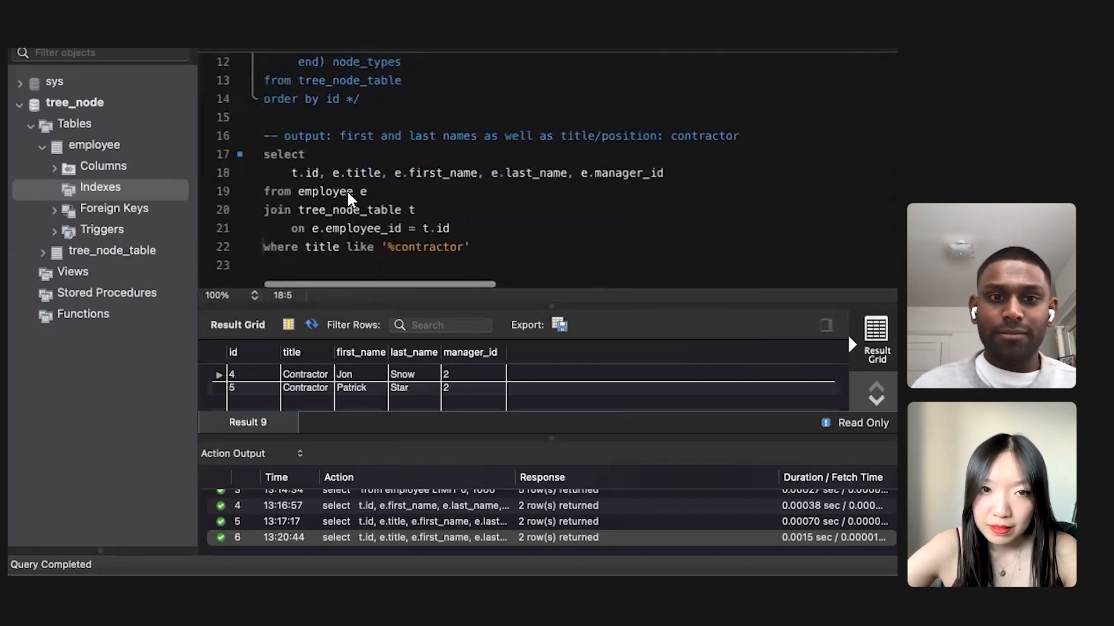
{"action": "mouse_move", "coordinate": [596, 270]}
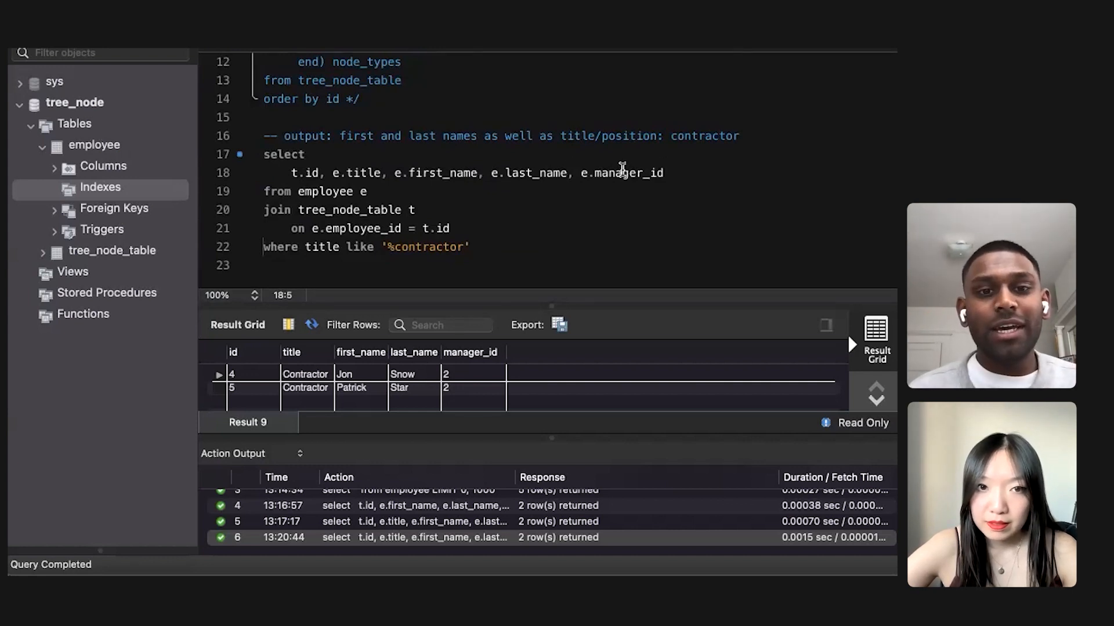
{"action": "mouse_move", "coordinate": [575, 265]}
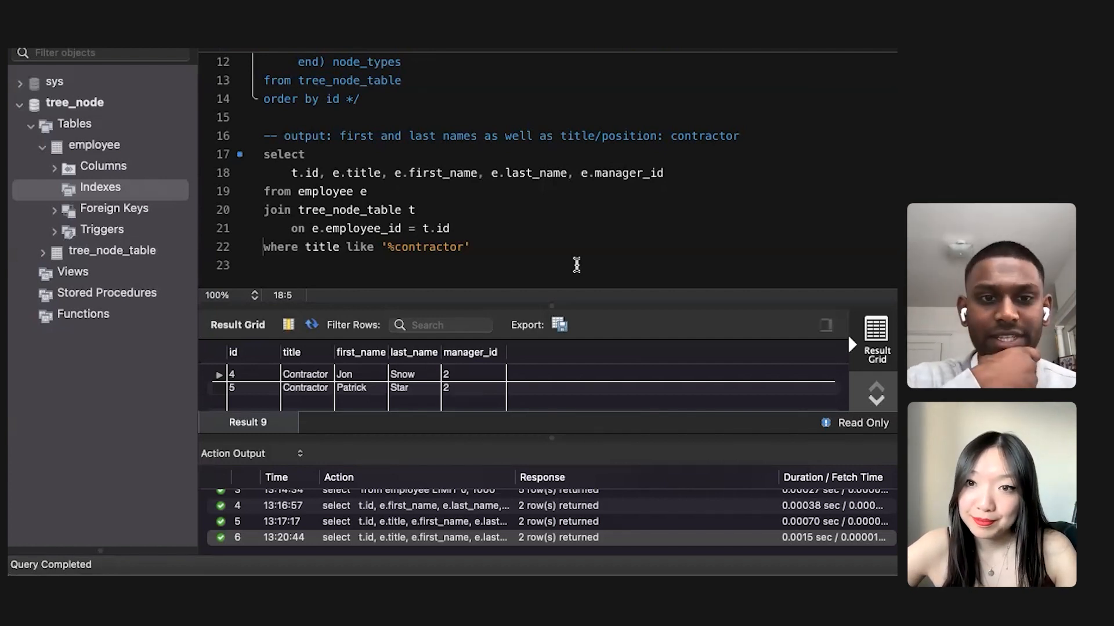
{"action": "mouse_move", "coordinate": [467, 269]}
{"action": "type", "text": "="}
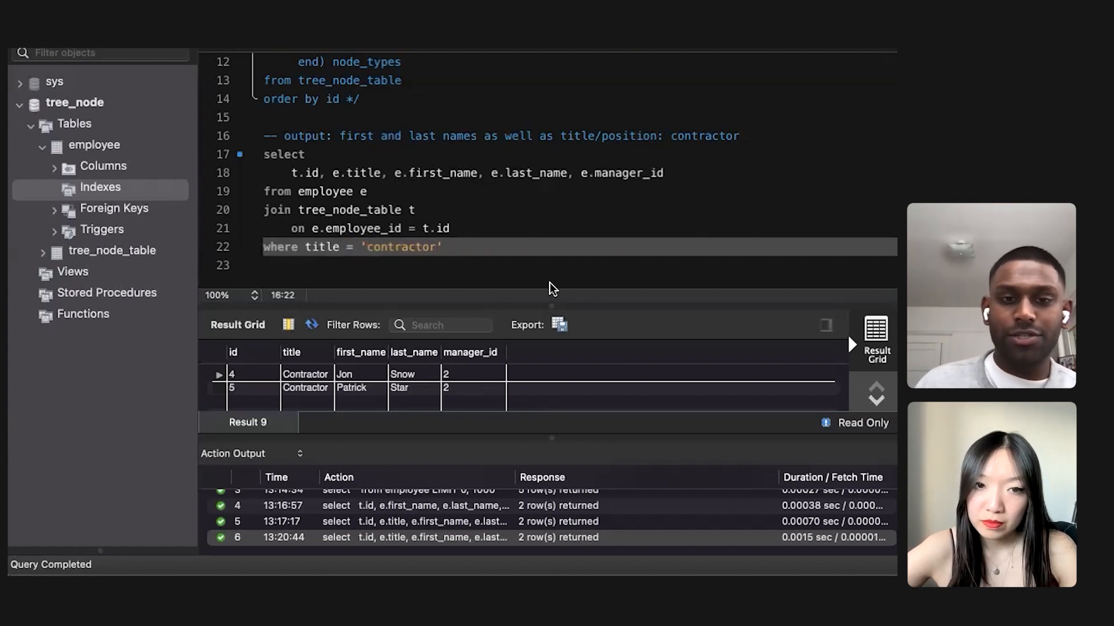
{"action": "mouse_move", "coordinate": [484, 270]}
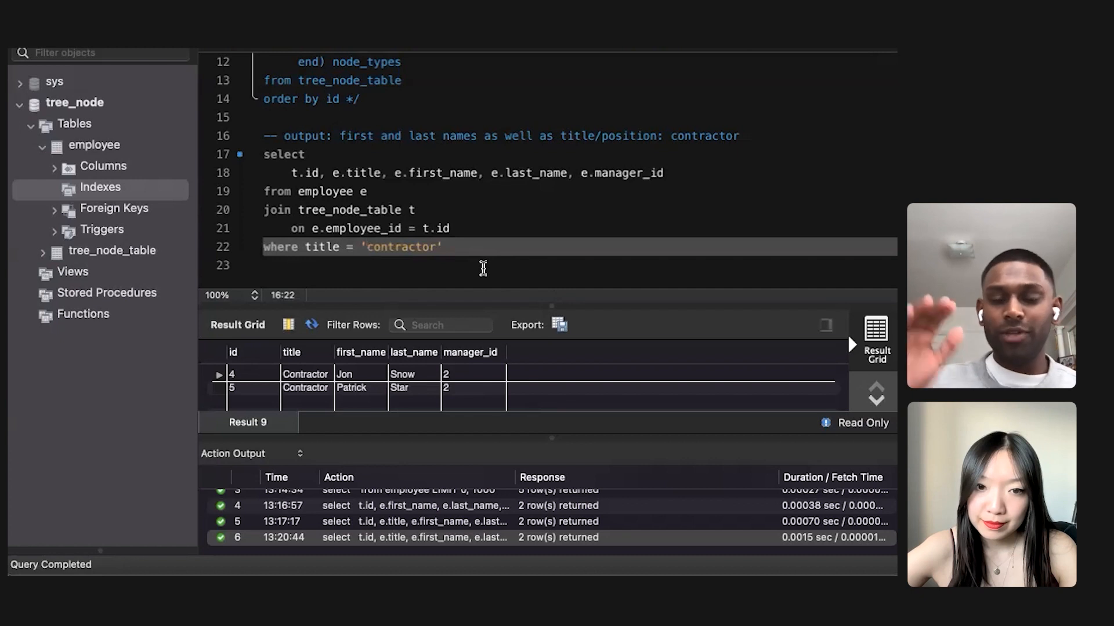